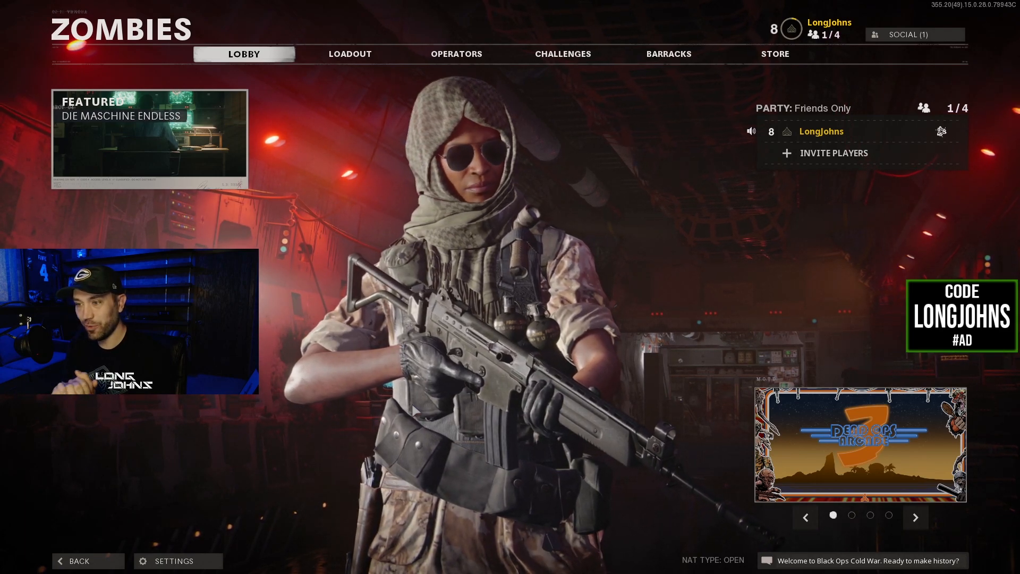
Step: Get into Black Ops Cold War, open Settings and scroll to the Audio Voice Chat options
{"action": "left_click", "coordinate": [915, 517]}
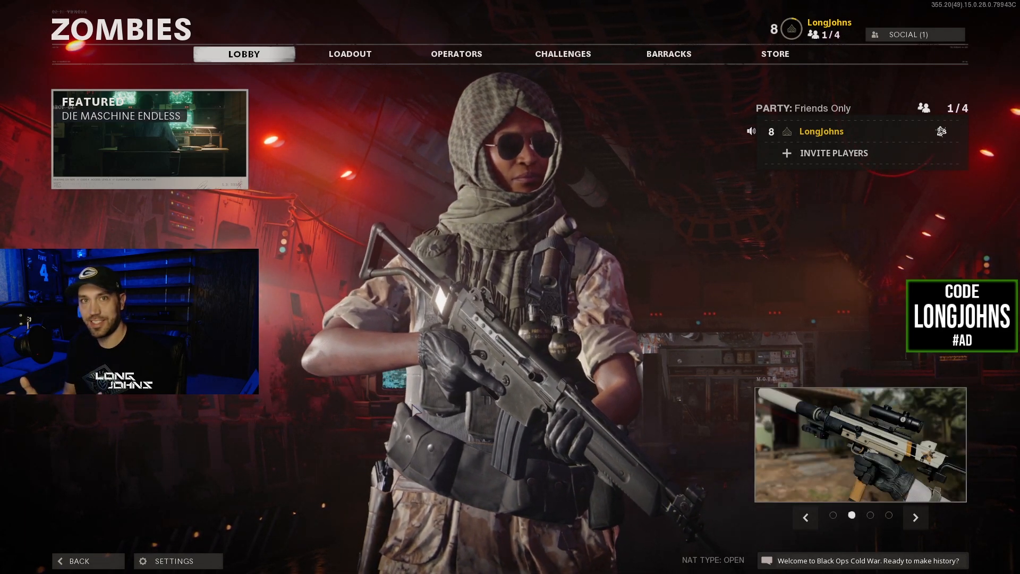
{"action": "left_click", "coordinate": [915, 516]}
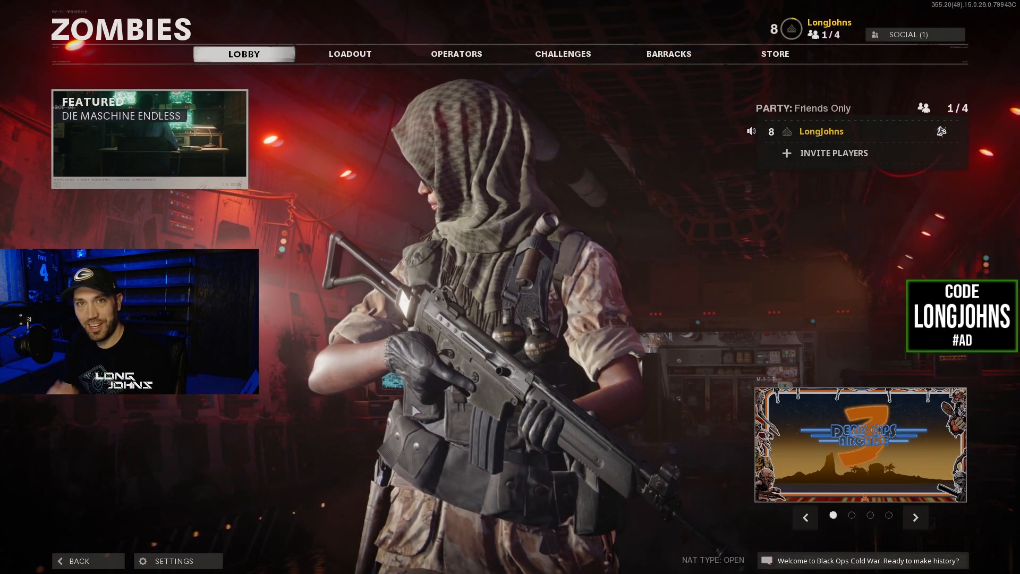
{"action": "left_click", "coordinate": [916, 516]}
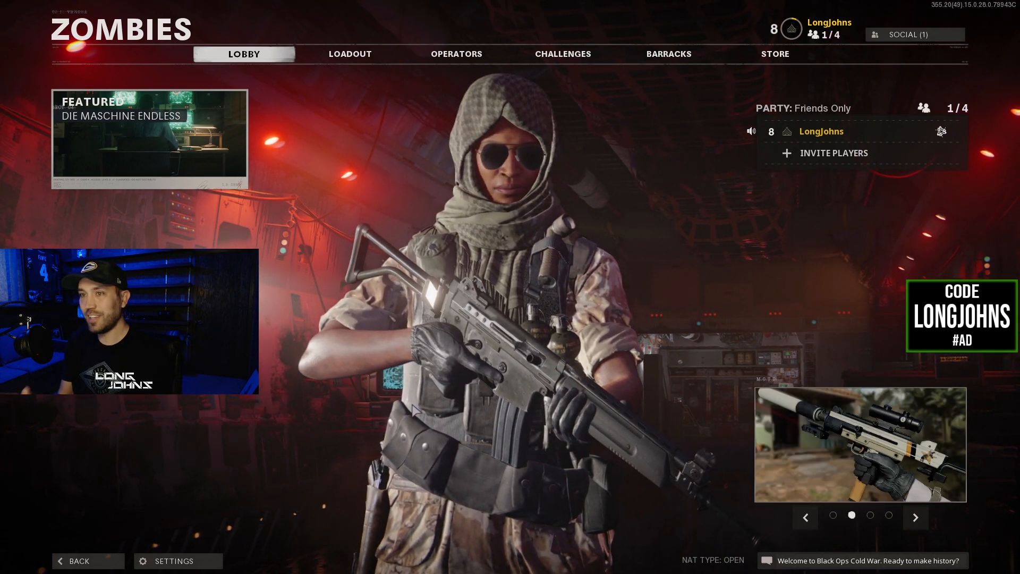
{"action": "left_click", "coordinate": [915, 517]}
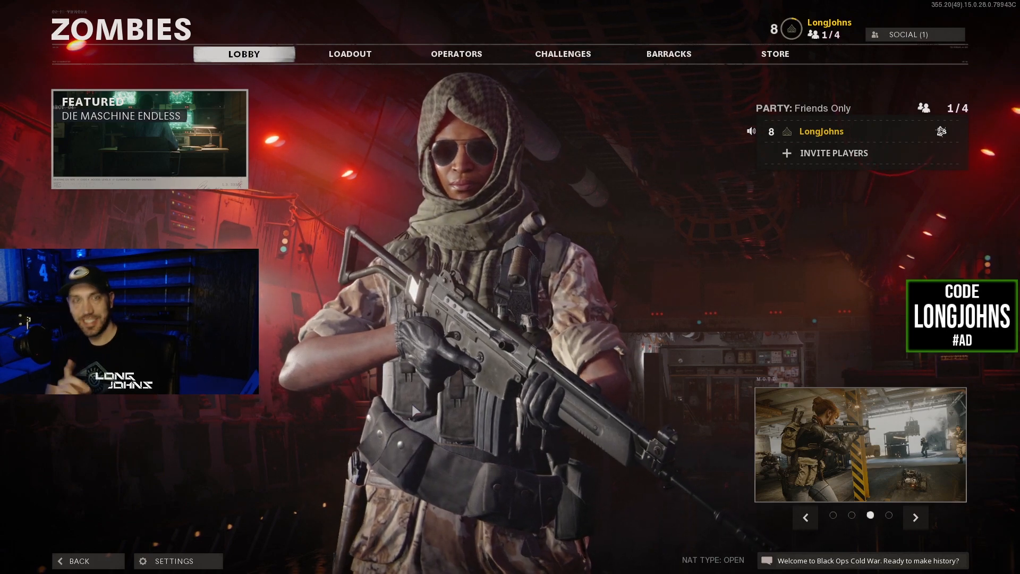
{"action": "left_click", "coordinate": [916, 516]}
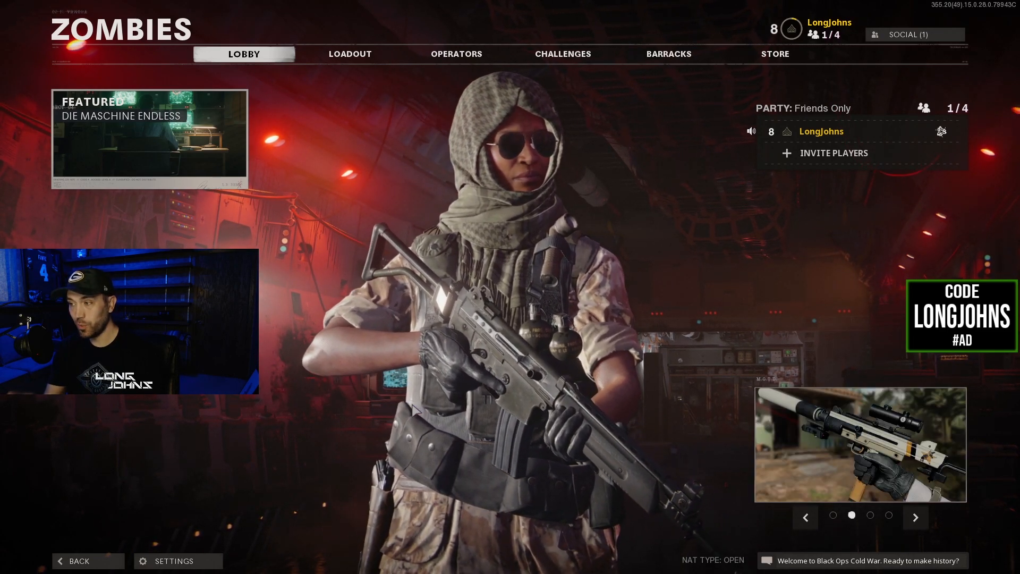
{"action": "left_click", "coordinate": [915, 516]}
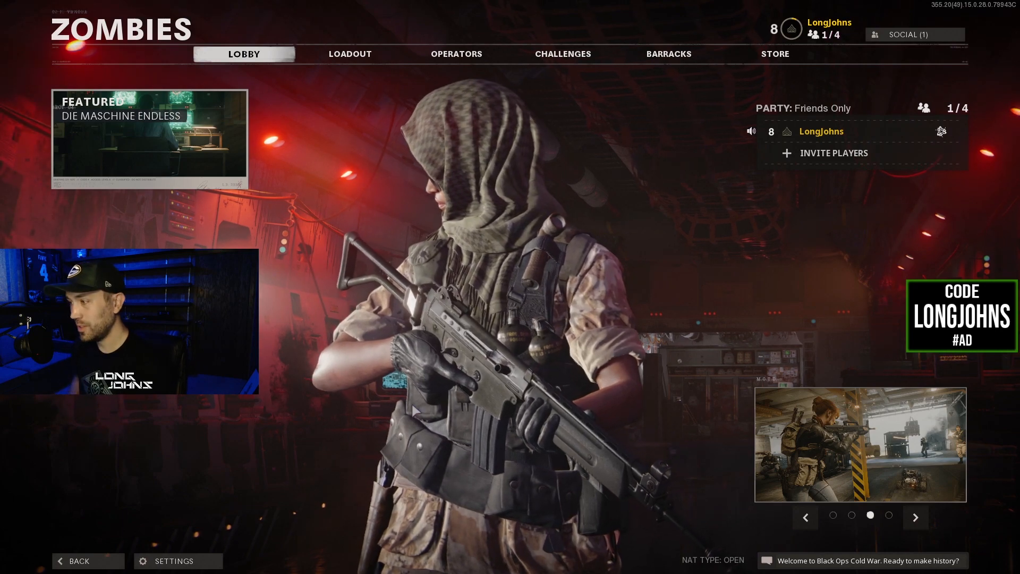
{"action": "left_click", "coordinate": [915, 517]}
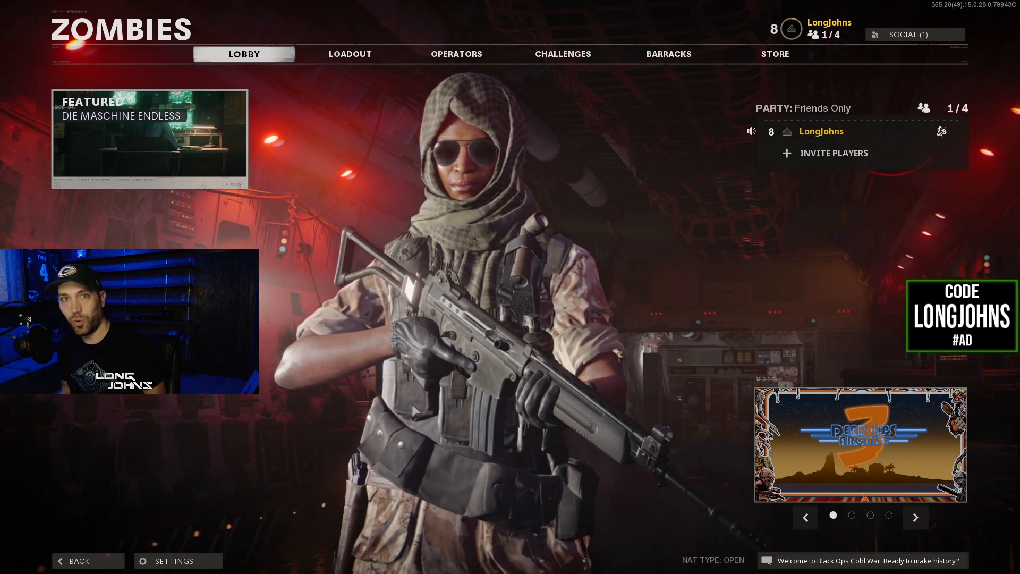
{"action": "left_click", "coordinate": [916, 516]}
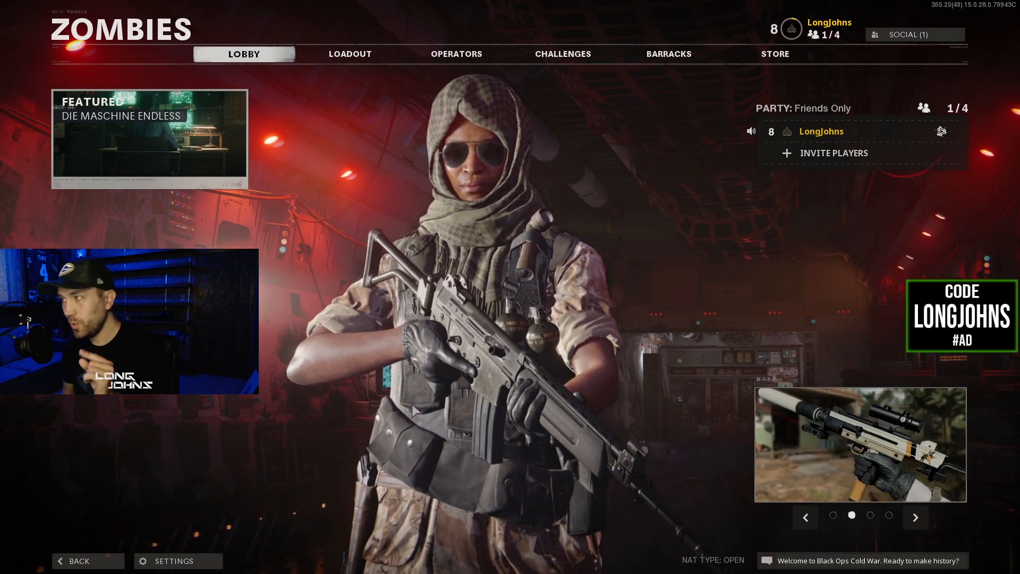
{"action": "left_click", "coordinate": [915, 516]}
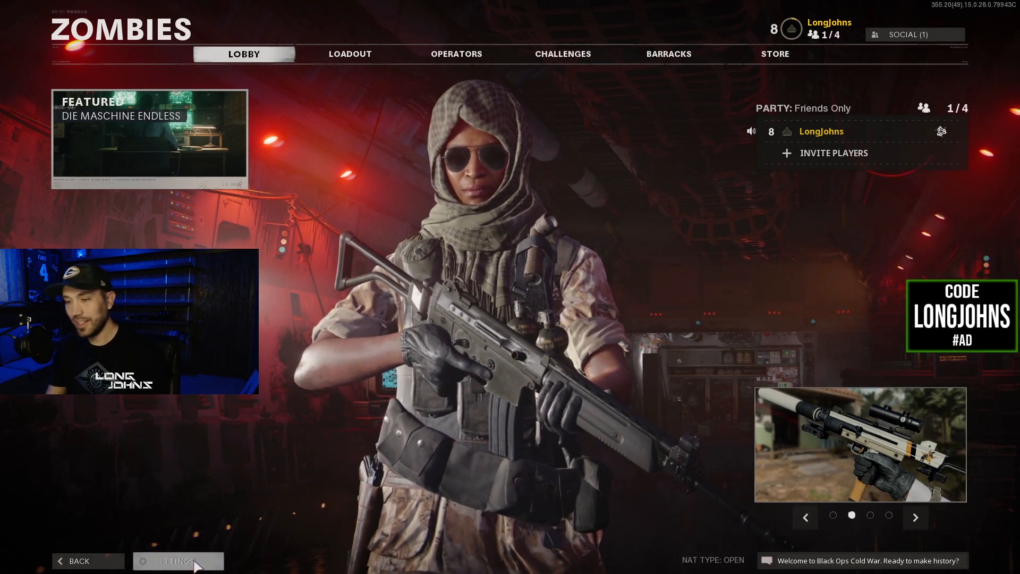
{"action": "left_click", "coordinate": [177, 561]}
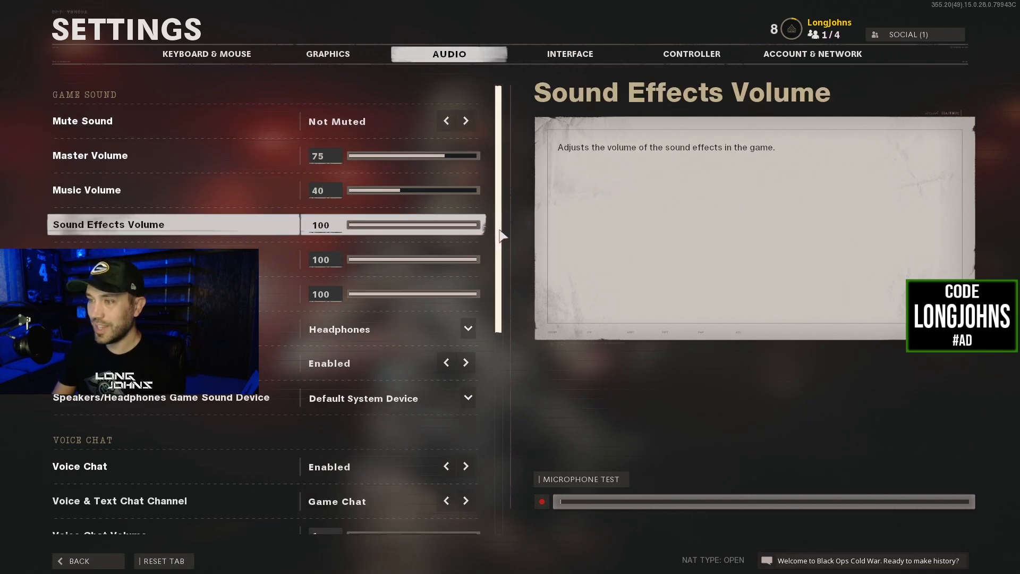
{"action": "scroll", "scroll_direction": "down", "scroll_amount": 3}
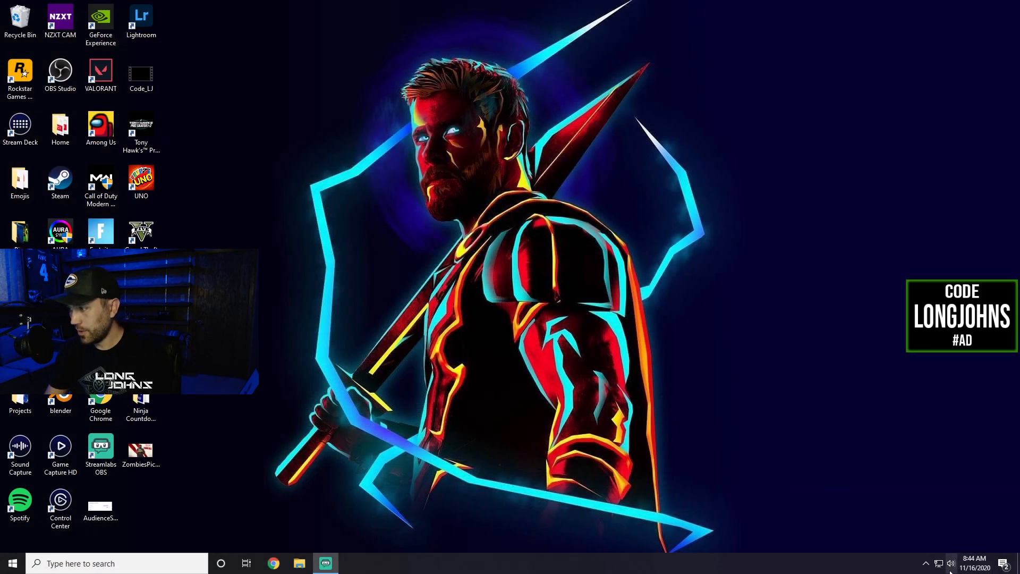
Step: Open Windows Sound settings from the taskbar speaker icon's right-click menu
{"action": "right_click", "coordinate": [951, 562]}
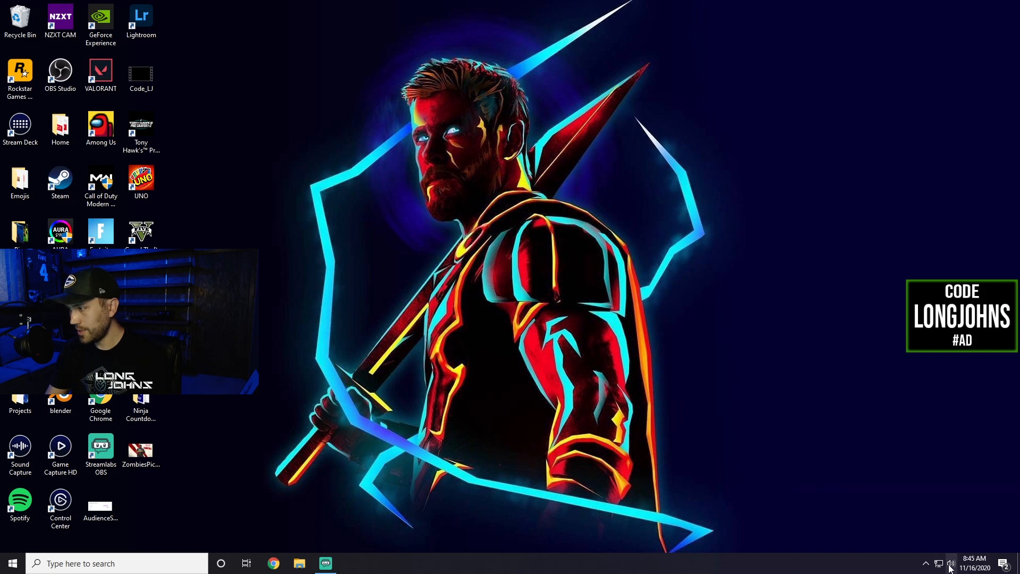
{"action": "right_click", "coordinate": [950, 563]}
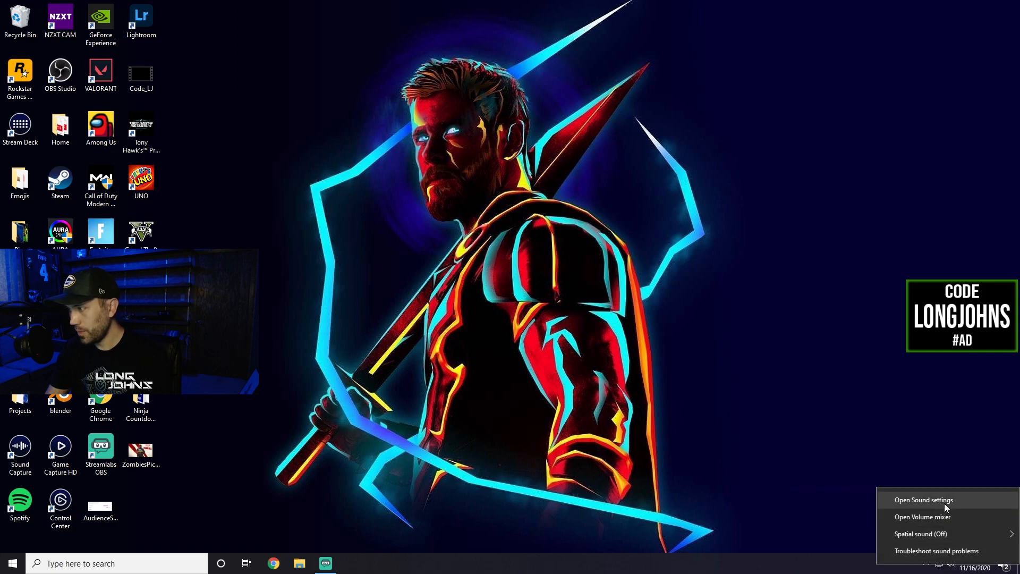
{"action": "left_click", "coordinate": [922, 499]}
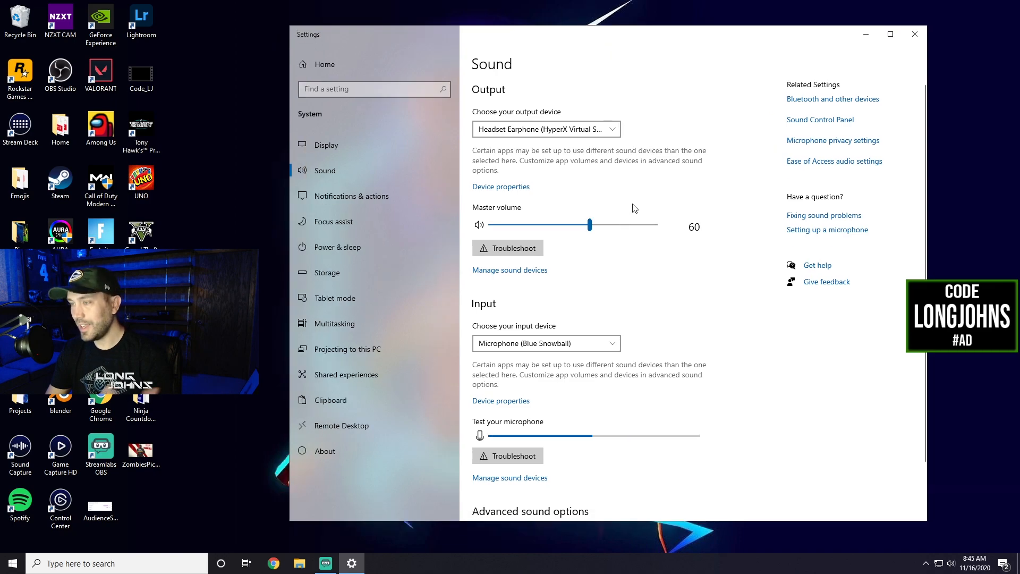
{"action": "mouse_move", "coordinate": [628, 191]}
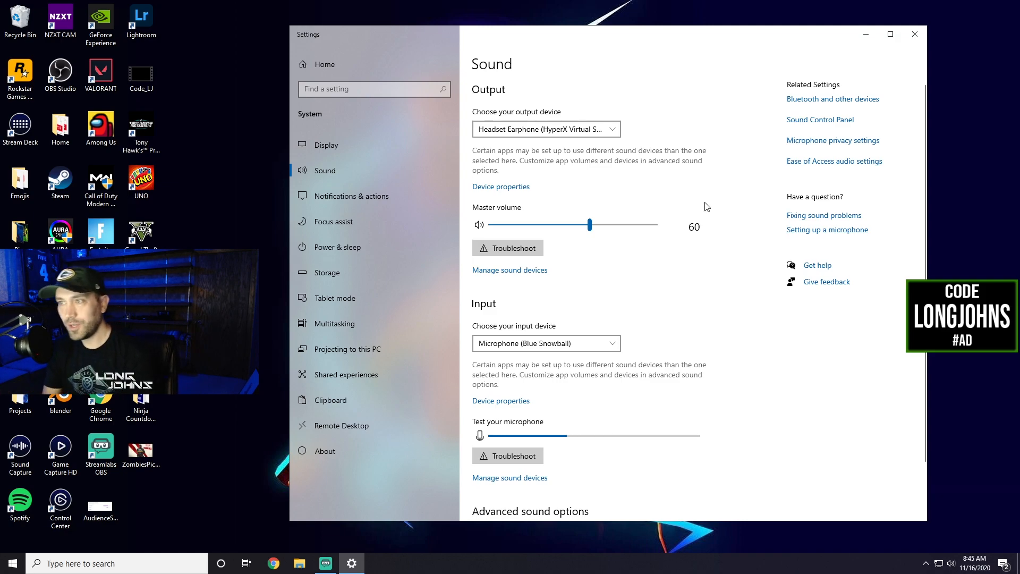
{"action": "mouse_move", "coordinate": [507, 124]}
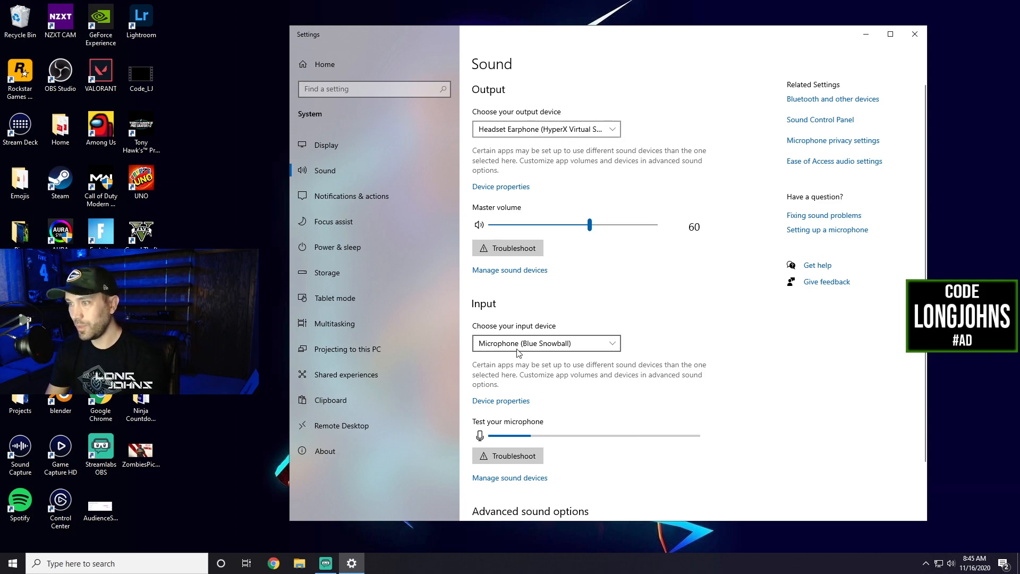
{"action": "mouse_move", "coordinate": [564, 356]}
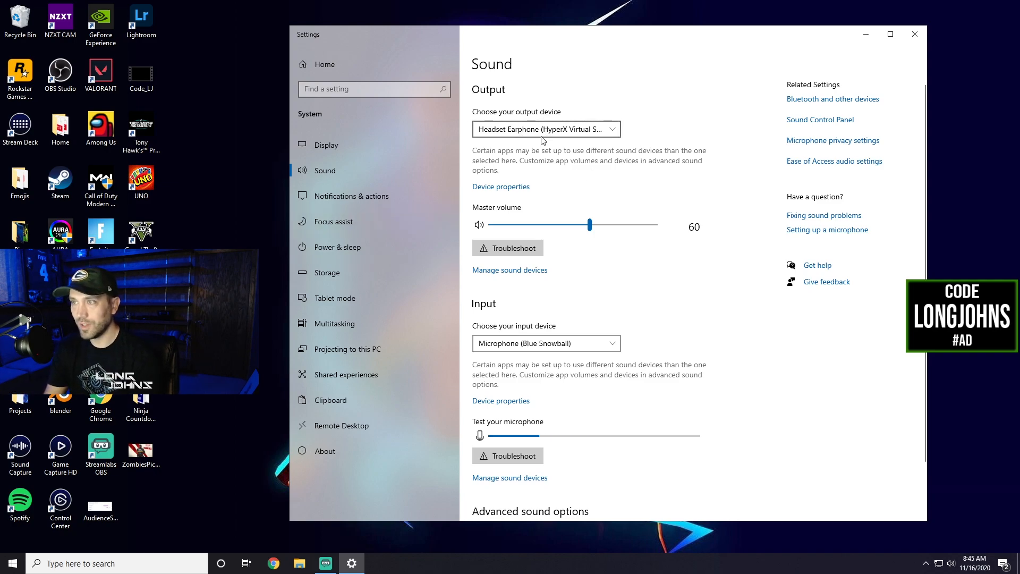
{"action": "mouse_move", "coordinate": [681, 180]}
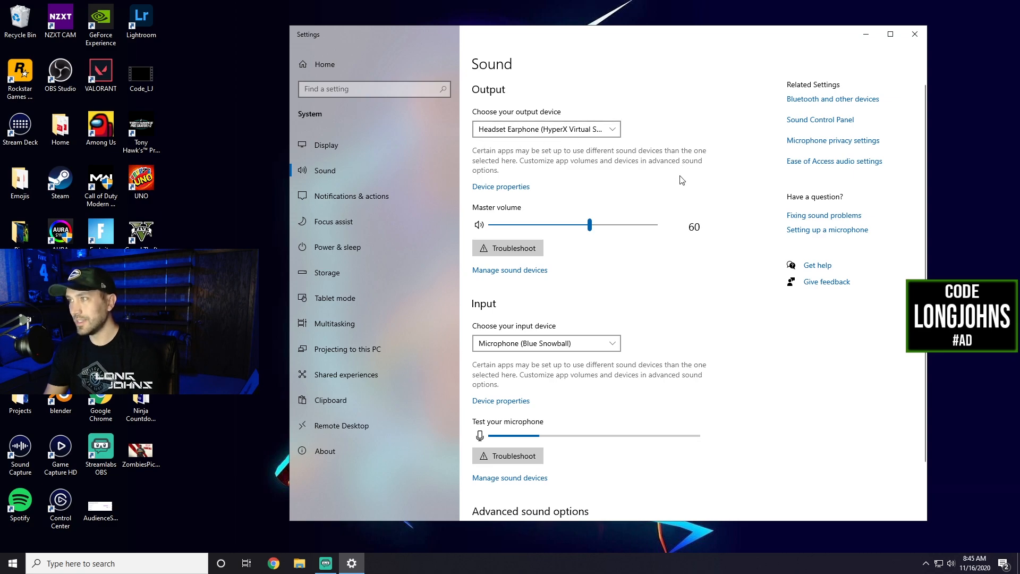
{"action": "mouse_move", "coordinate": [808, 124]}
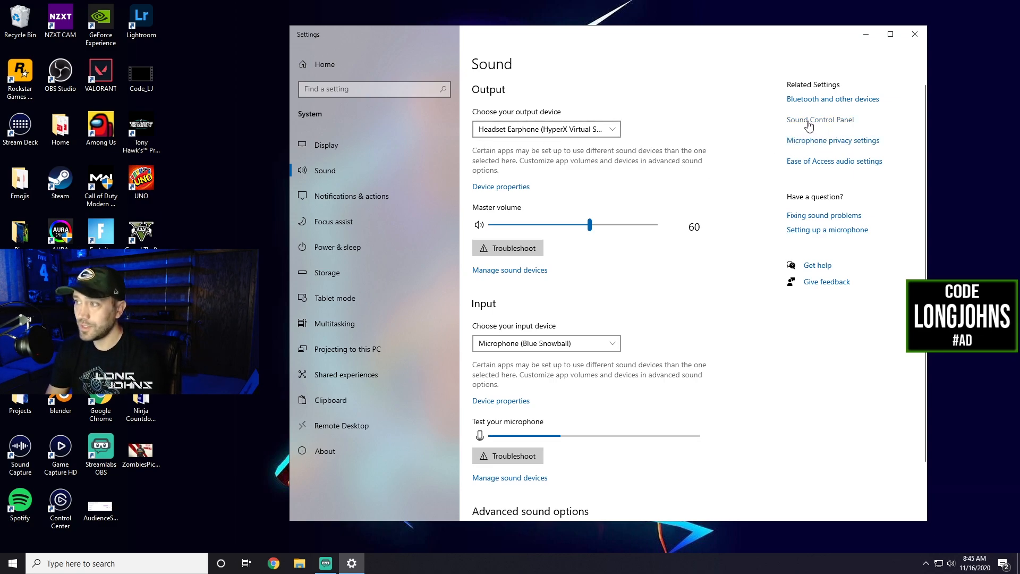
{"action": "left_click", "coordinate": [820, 119]}
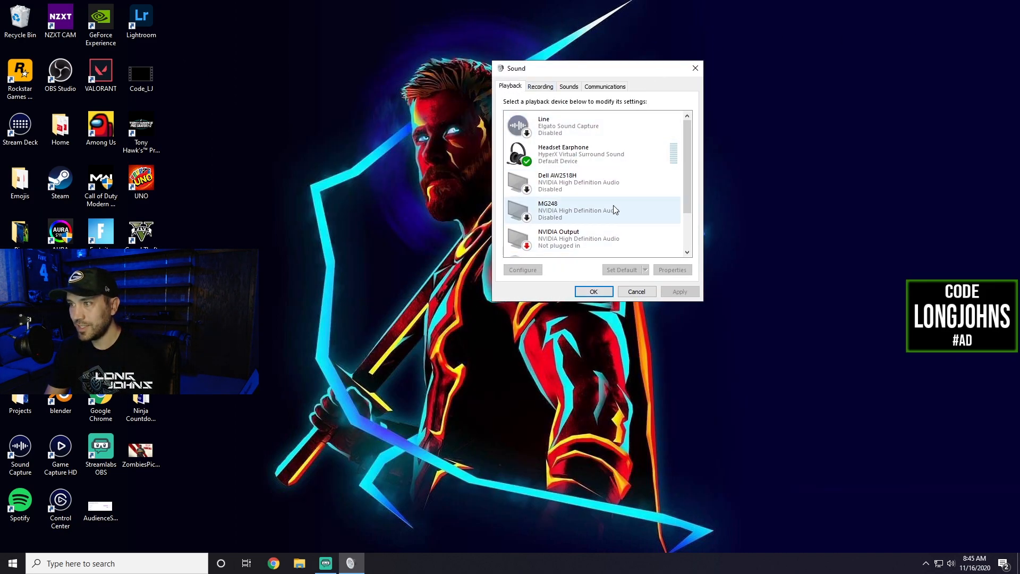
{"action": "scroll", "scroll_direction": "down", "scroll_amount": 3}
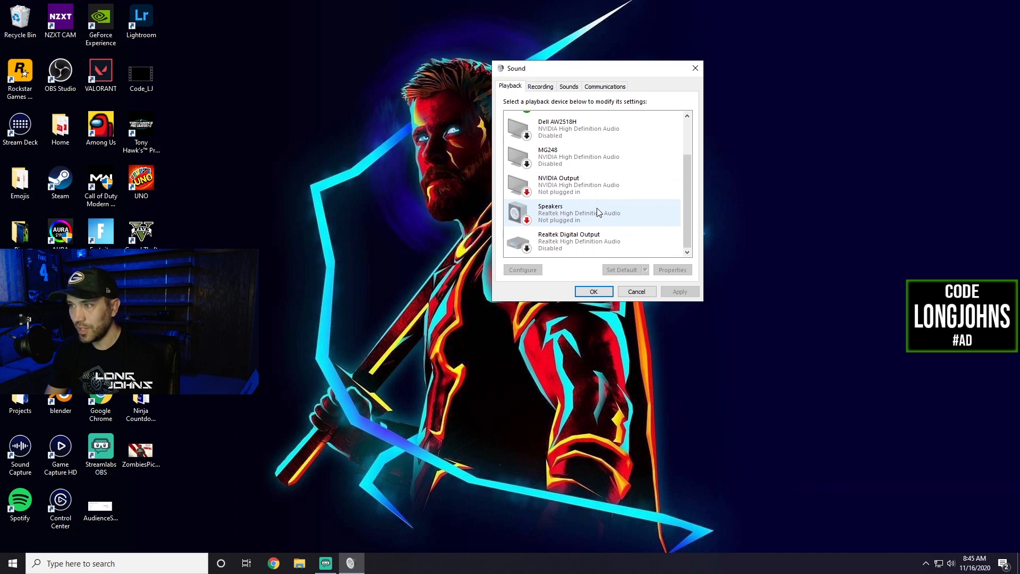
{"action": "scroll", "scroll_direction": "up", "scroll_amount": 3}
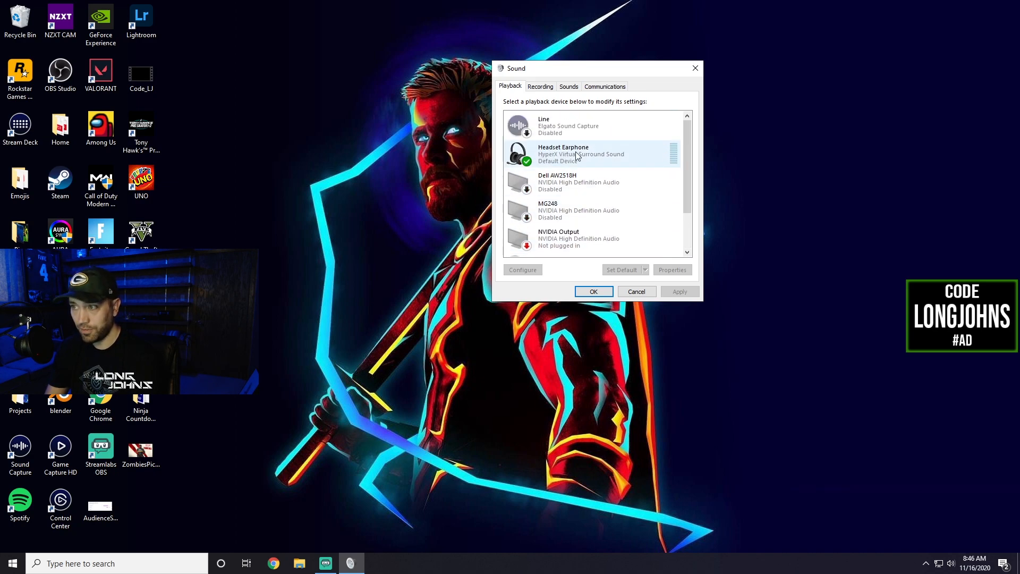
{"action": "scroll", "scroll_direction": "down", "scroll_amount": 3}
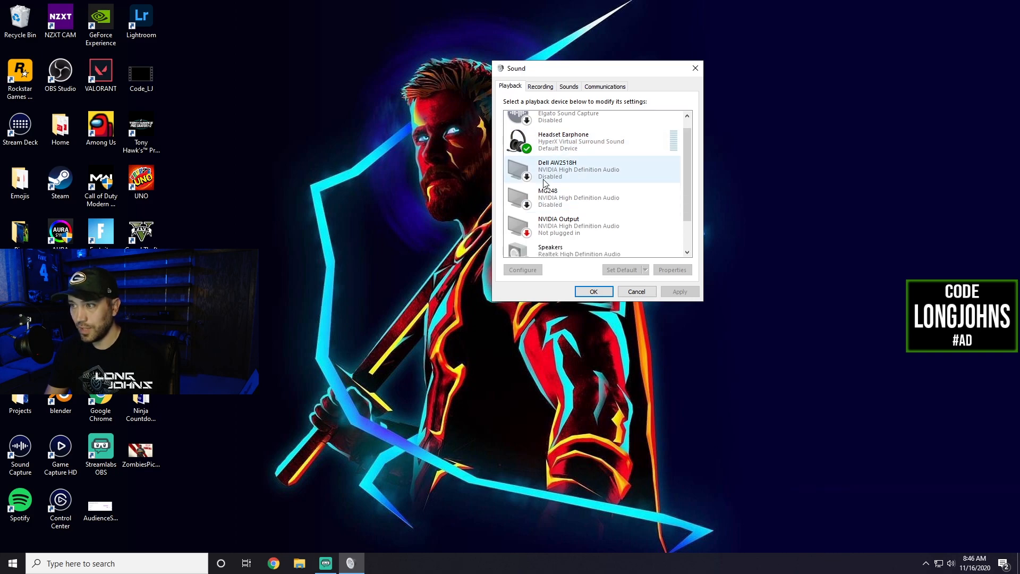
{"action": "right_click", "coordinate": [572, 169]}
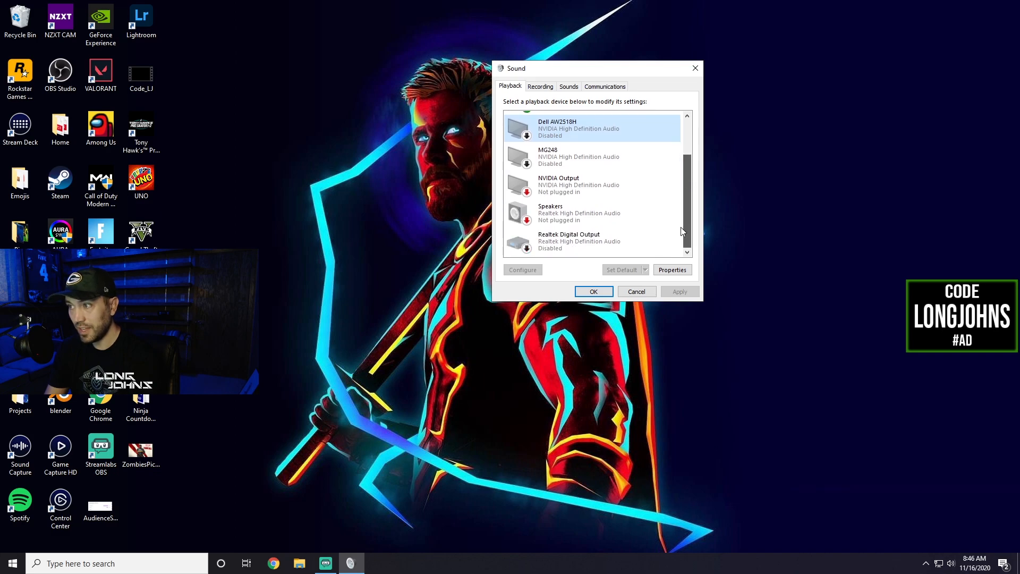
{"action": "left_click", "coordinate": [539, 86]}
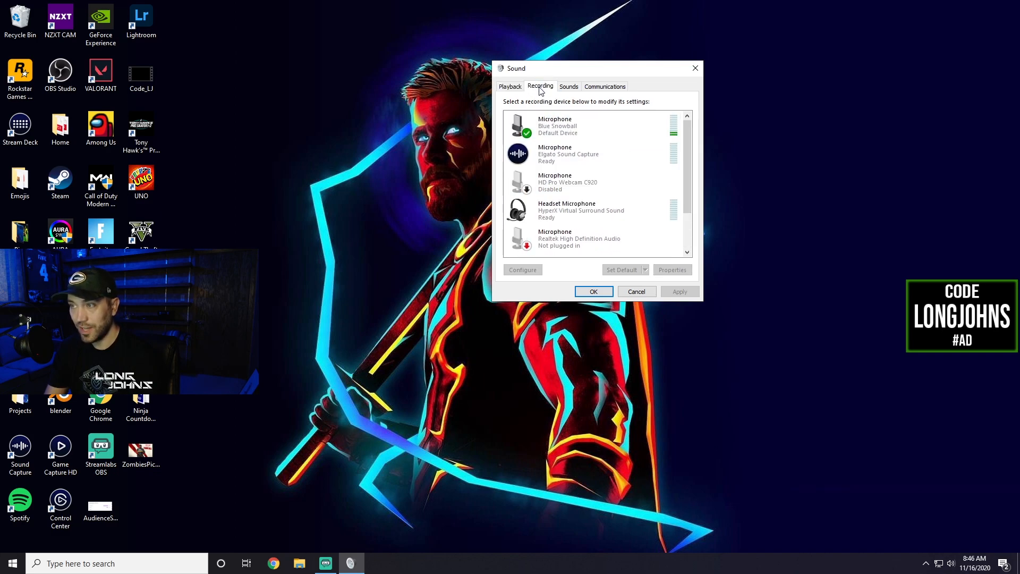
{"action": "mouse_move", "coordinate": [517, 89]}
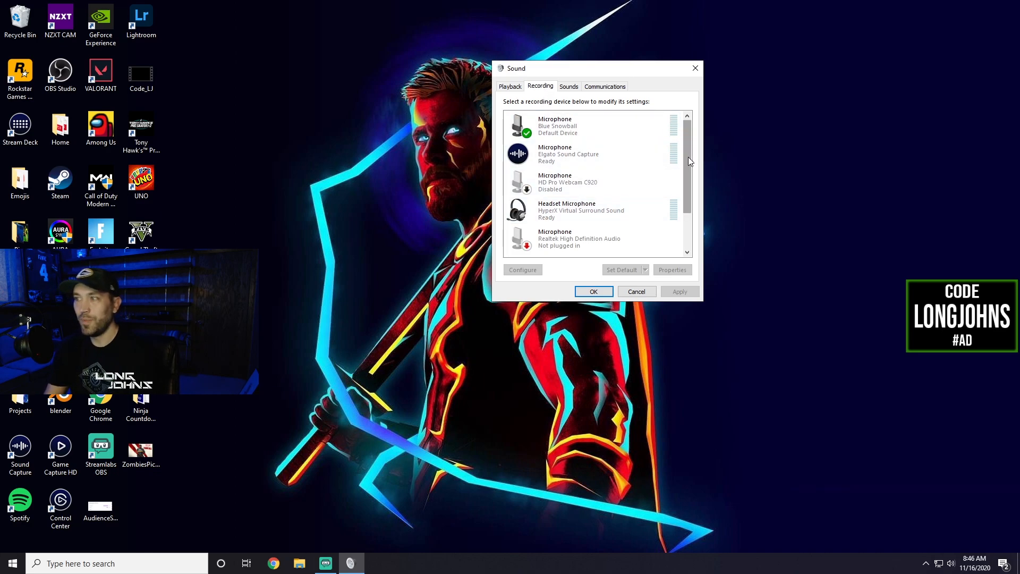
{"action": "scroll", "scroll_direction": "down", "scroll_amount": 3}
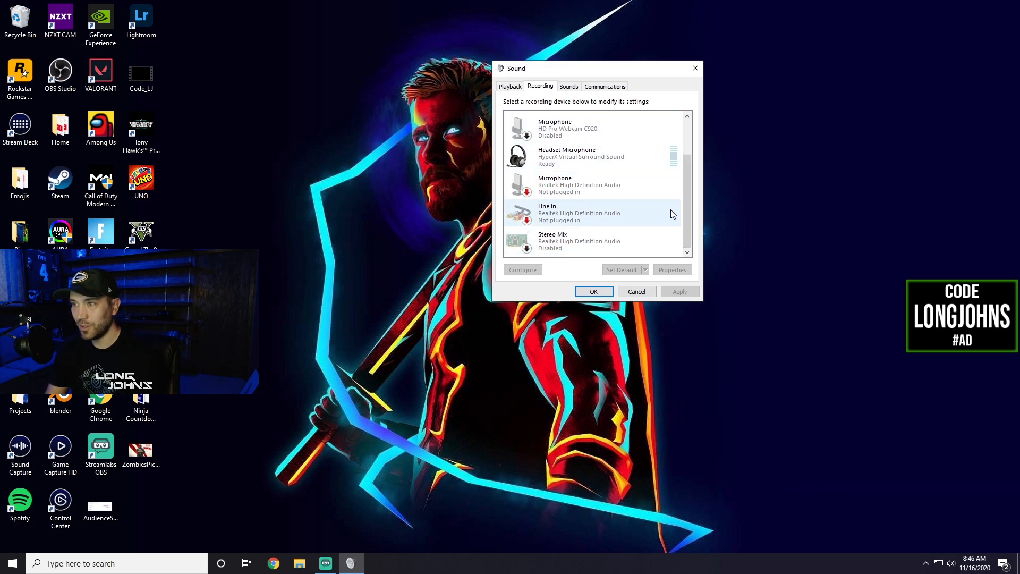
{"action": "left_click", "coordinate": [510, 86]}
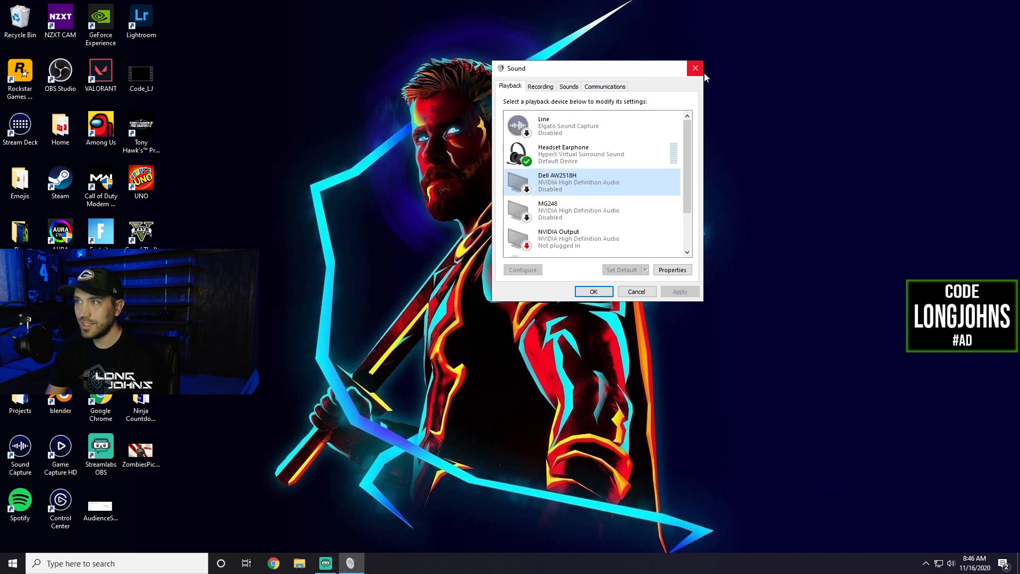
Step: Close the Sound dialog, open Battle.net's Voice Chat settings and run a microphone test
{"action": "left_click", "coordinate": [695, 67]}
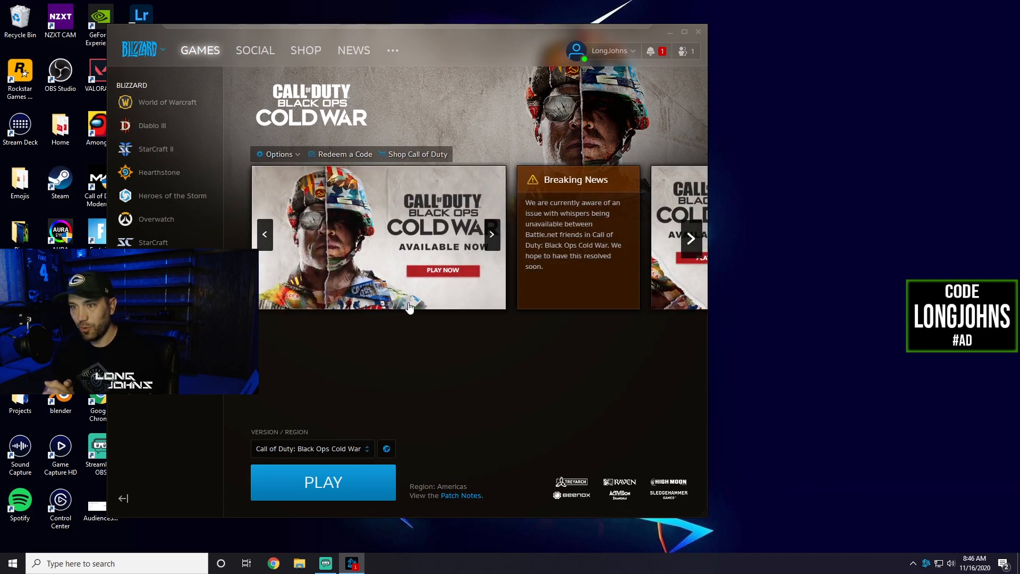
{"action": "left_click", "coordinate": [140, 50]}
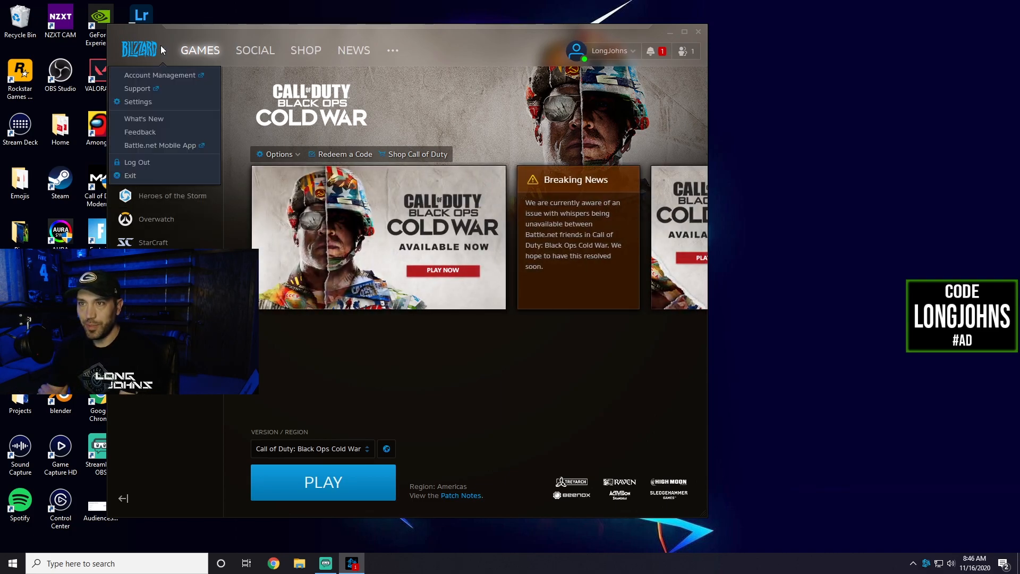
{"action": "mouse_move", "coordinate": [137, 101]}
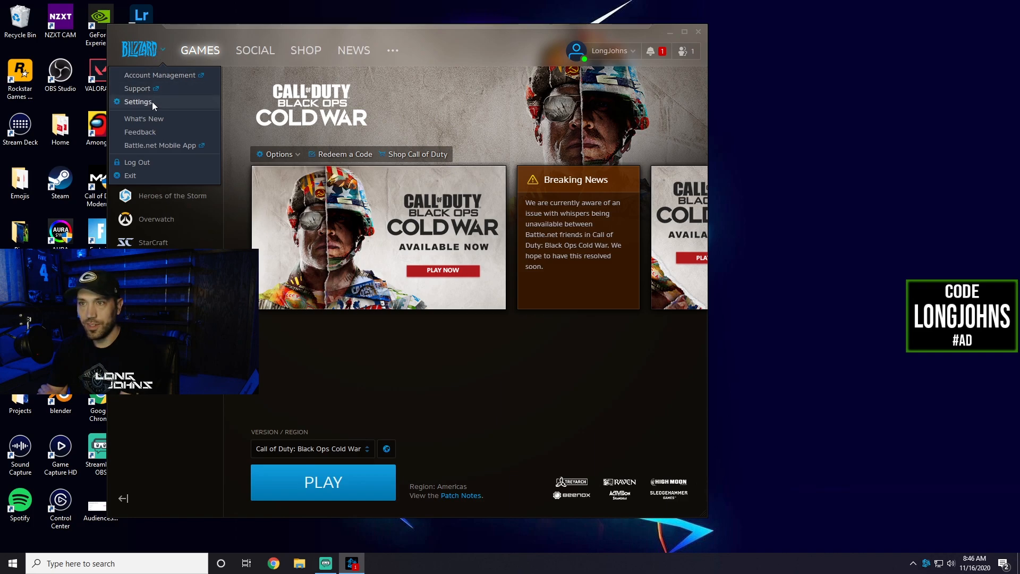
{"action": "left_click", "coordinate": [138, 101]}
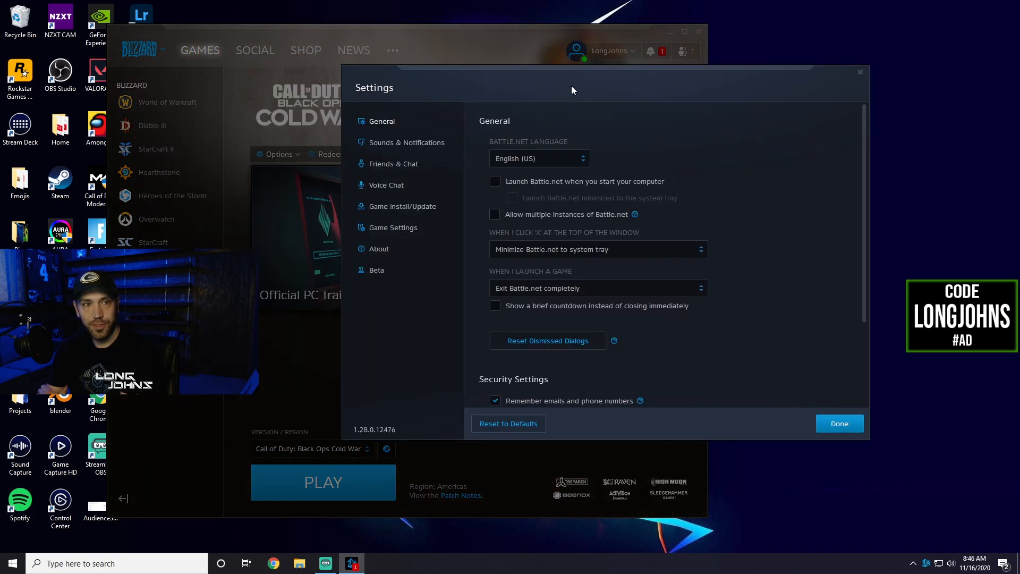
{"action": "left_click", "coordinate": [385, 185]}
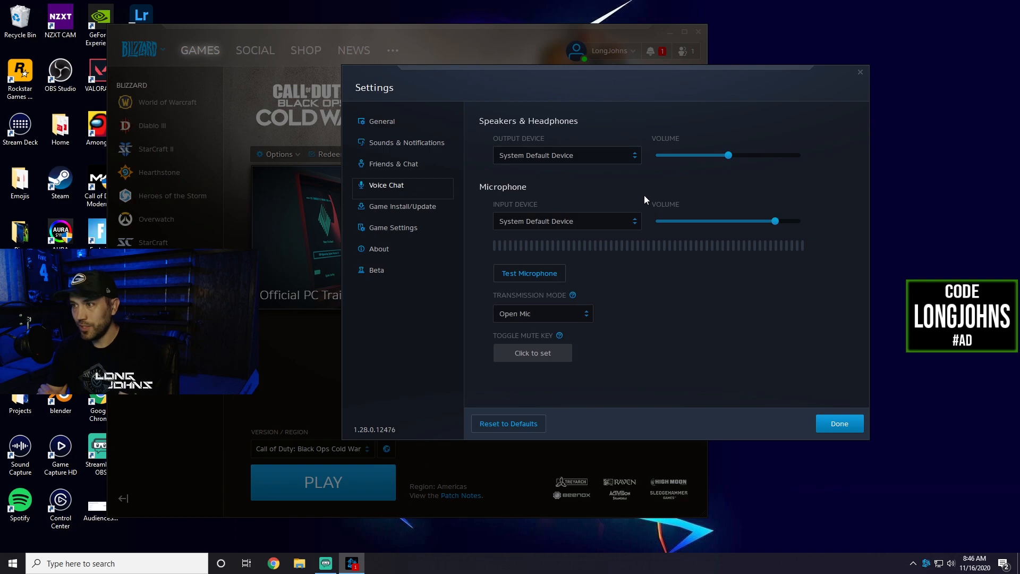
{"action": "mouse_move", "coordinate": [529, 273]}
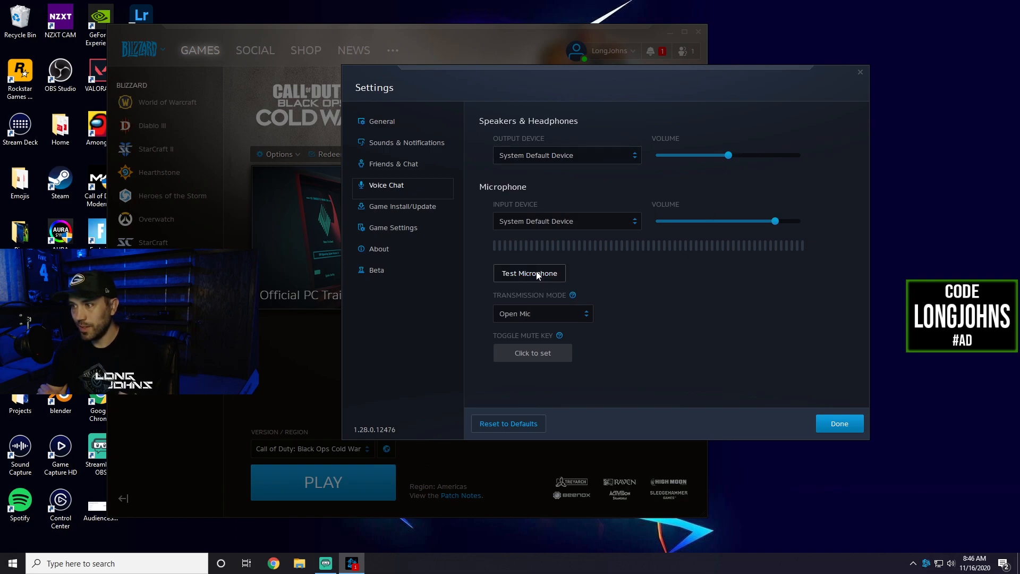
{"action": "left_click", "coordinate": [529, 272]}
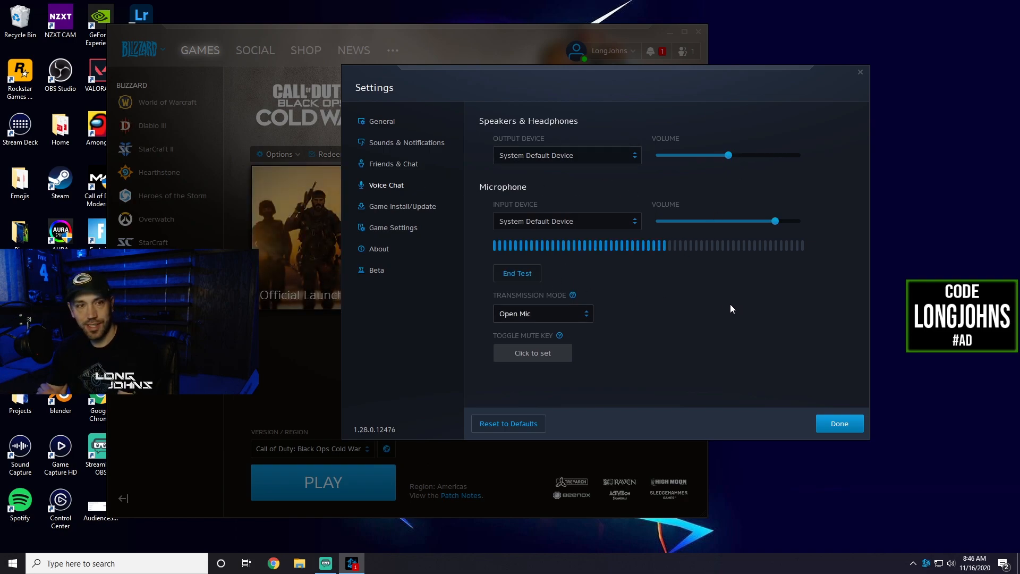
{"action": "left_click", "coordinate": [517, 272]}
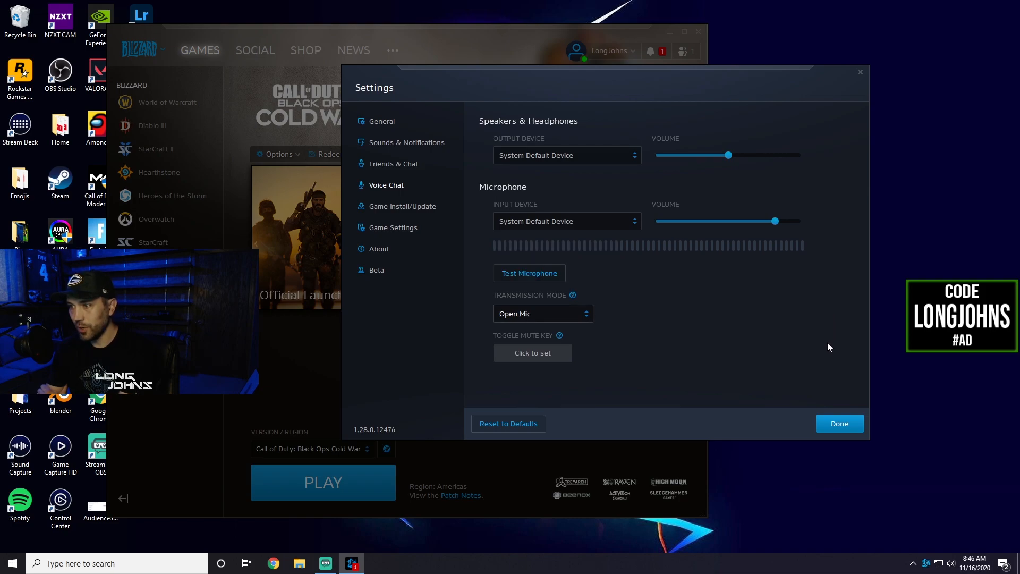
{"action": "mouse_move", "coordinate": [725, 389]}
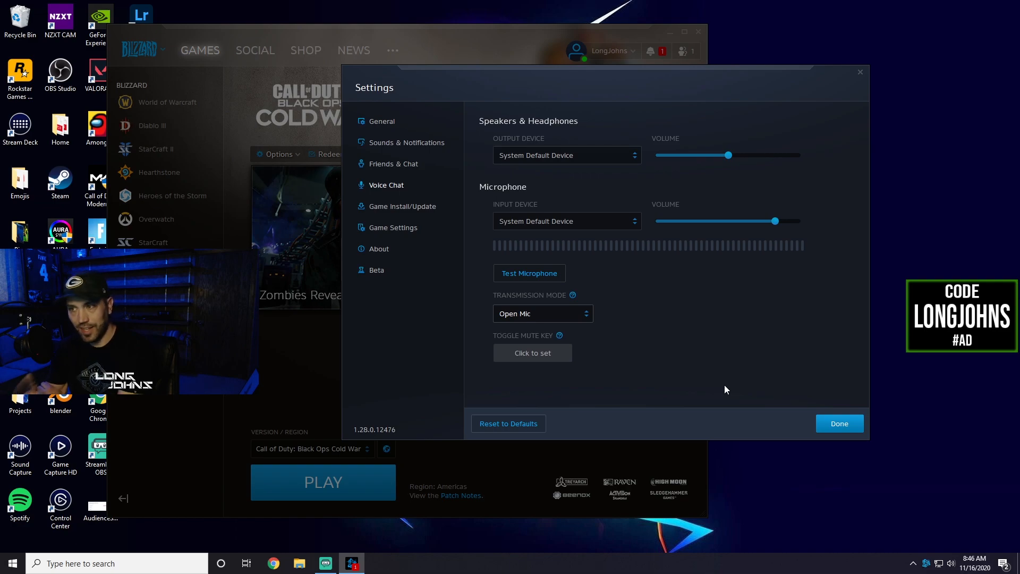
{"action": "mouse_move", "coordinate": [839, 424]}
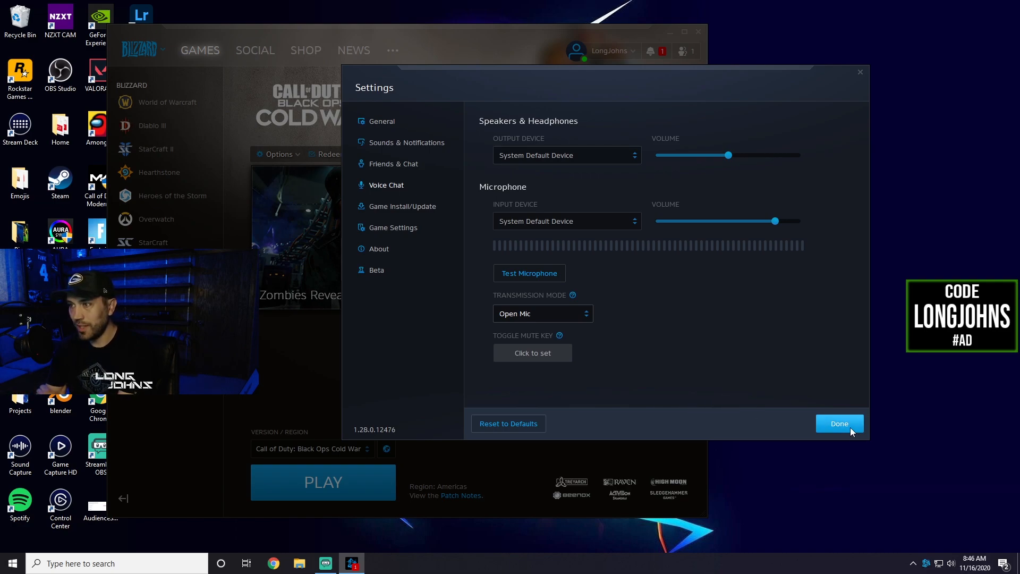
Step: Save Battle.net settings with Done, view the Call of Duty: MW page, then close the launcher
{"action": "left_click", "coordinate": [840, 423]}
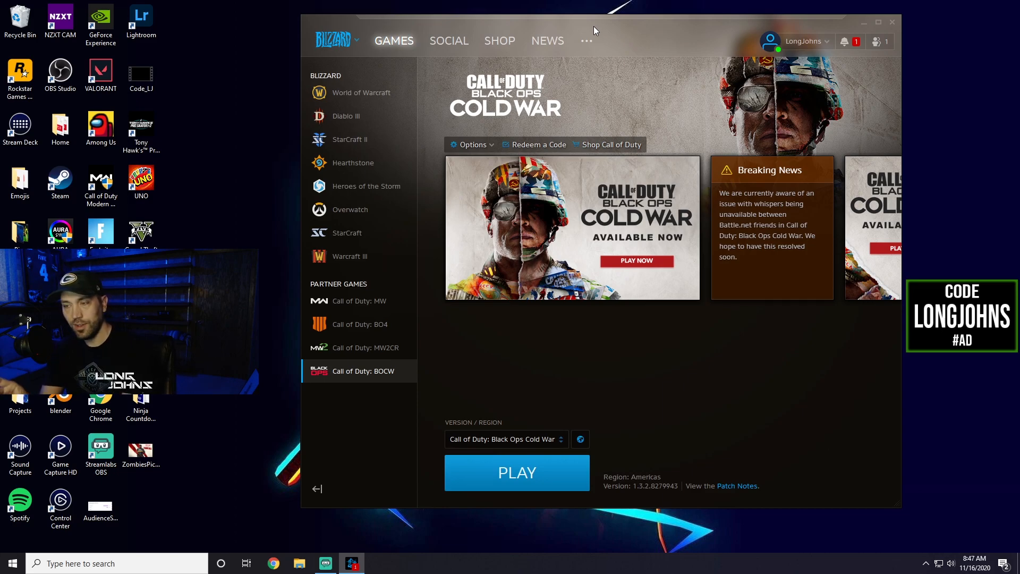
{"action": "left_click", "coordinate": [356, 300]}
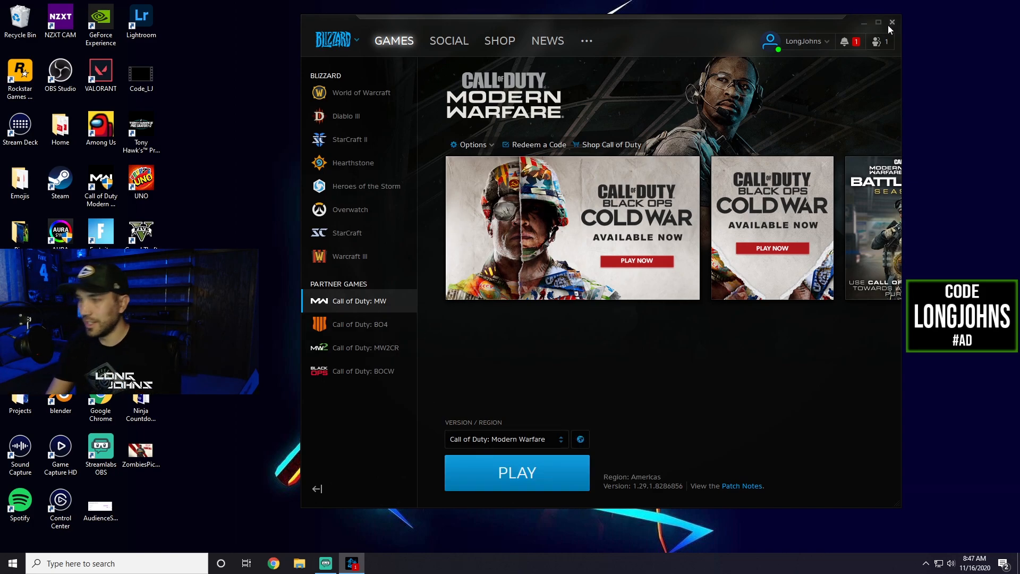
{"action": "left_click", "coordinate": [892, 21]}
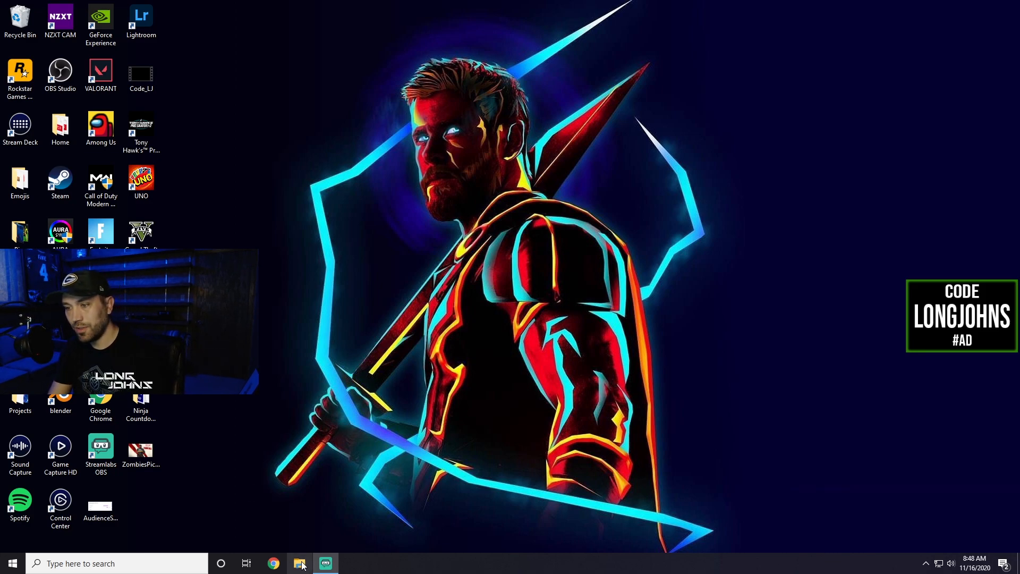
Step: Browse in File Explorer from SSD (C:) through Users and the user folder to Documents
{"action": "left_click", "coordinate": [299, 562]}
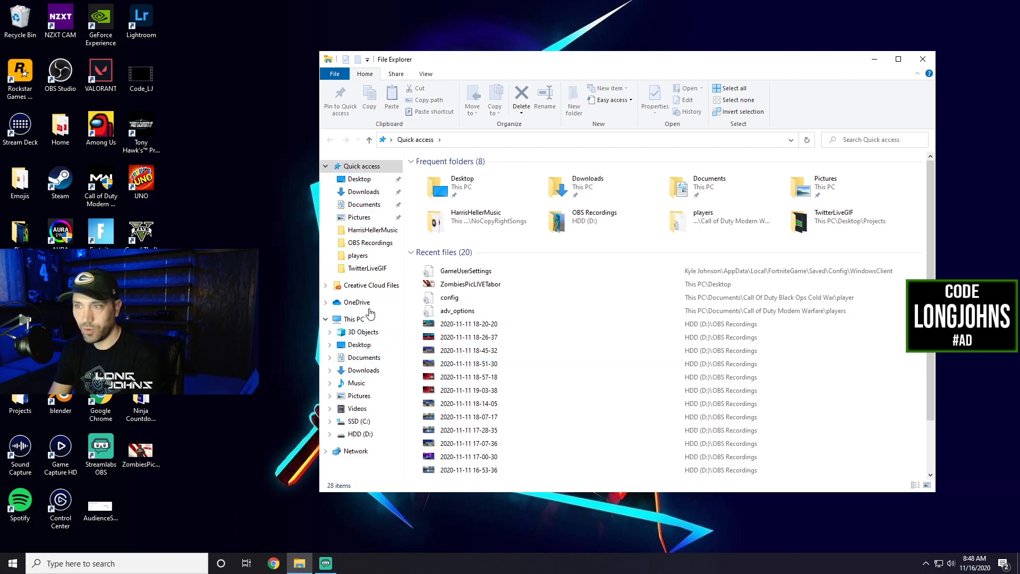
{"action": "left_click", "coordinate": [356, 319]}
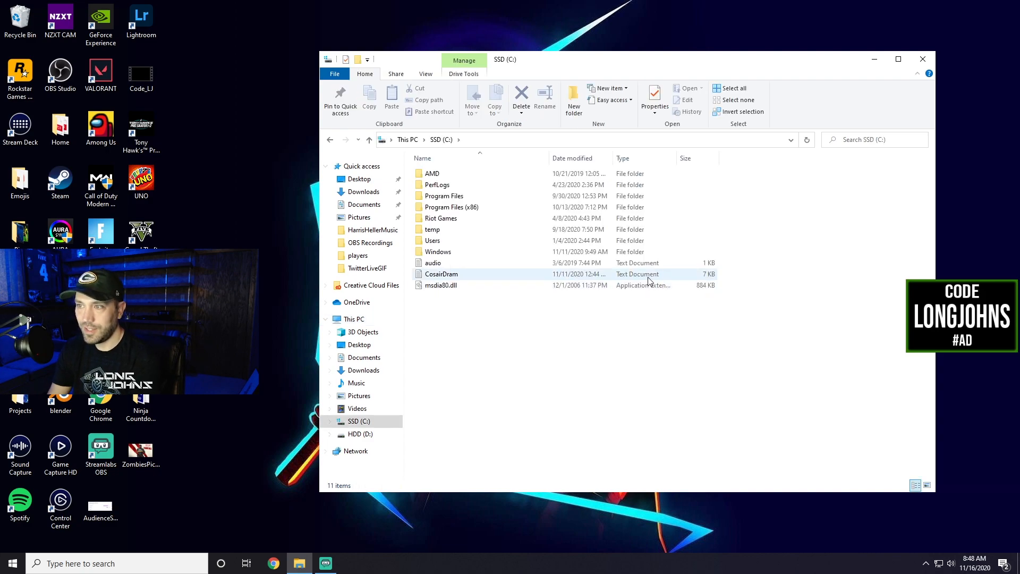
{"action": "double_click", "coordinate": [432, 241]}
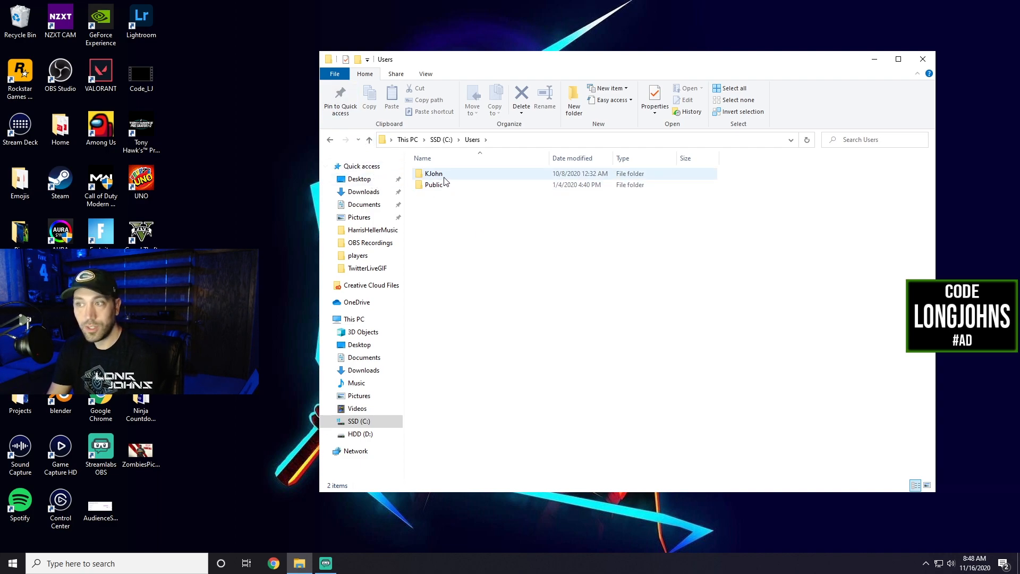
{"action": "double_click", "coordinate": [434, 173]}
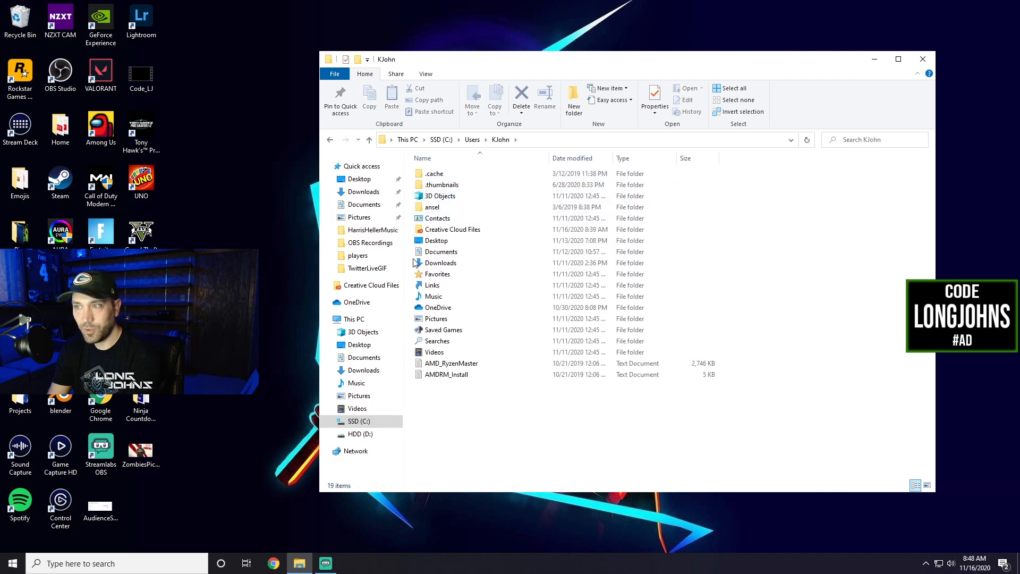
{"action": "double_click", "coordinate": [440, 251]}
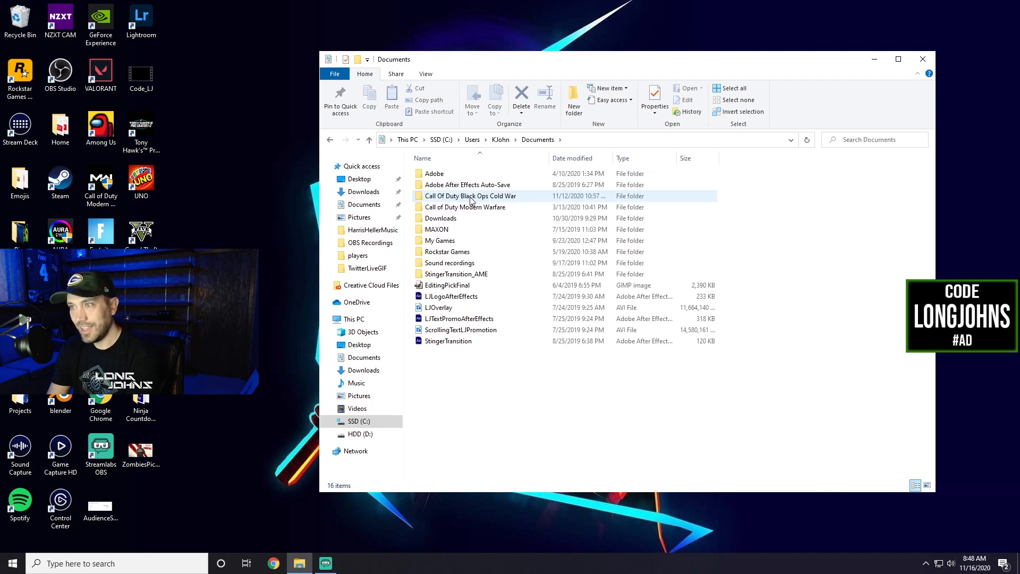
{"action": "mouse_move", "coordinate": [491, 200]}
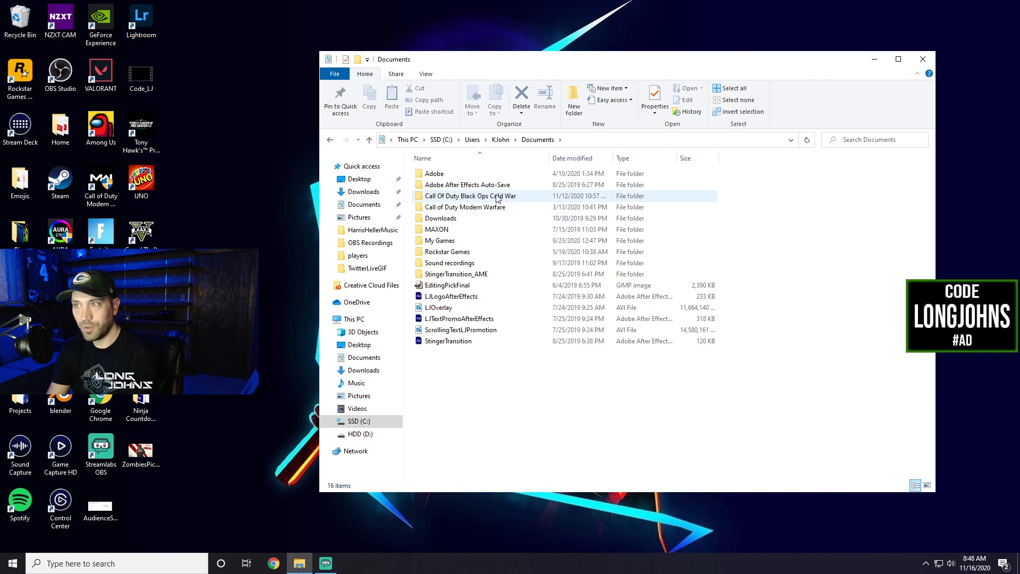
{"action": "mouse_move", "coordinate": [465, 206]}
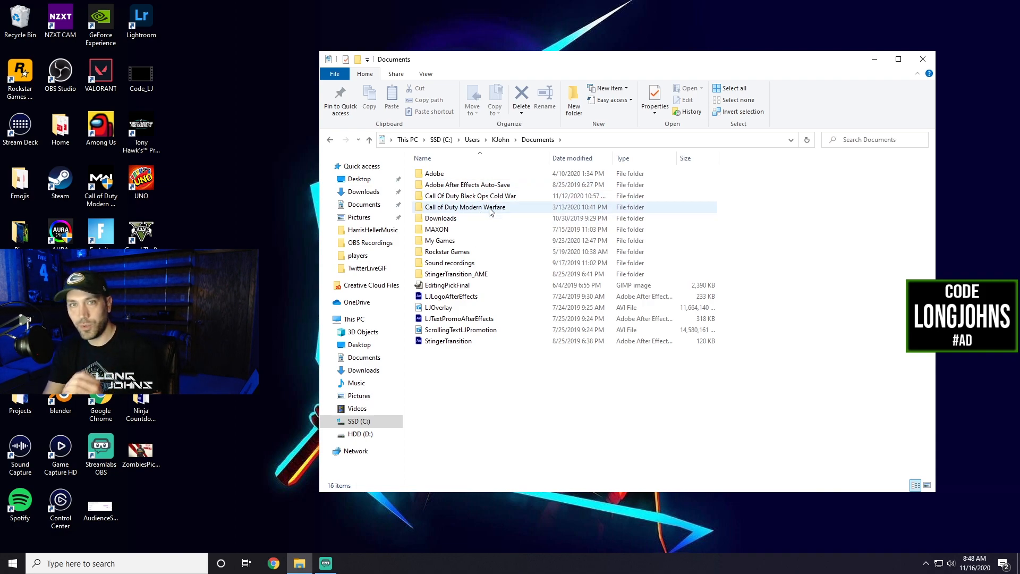
Step: Go into Call of Duty Modern Warfare > players and select the adv_options file
{"action": "double_click", "coordinate": [466, 207]}
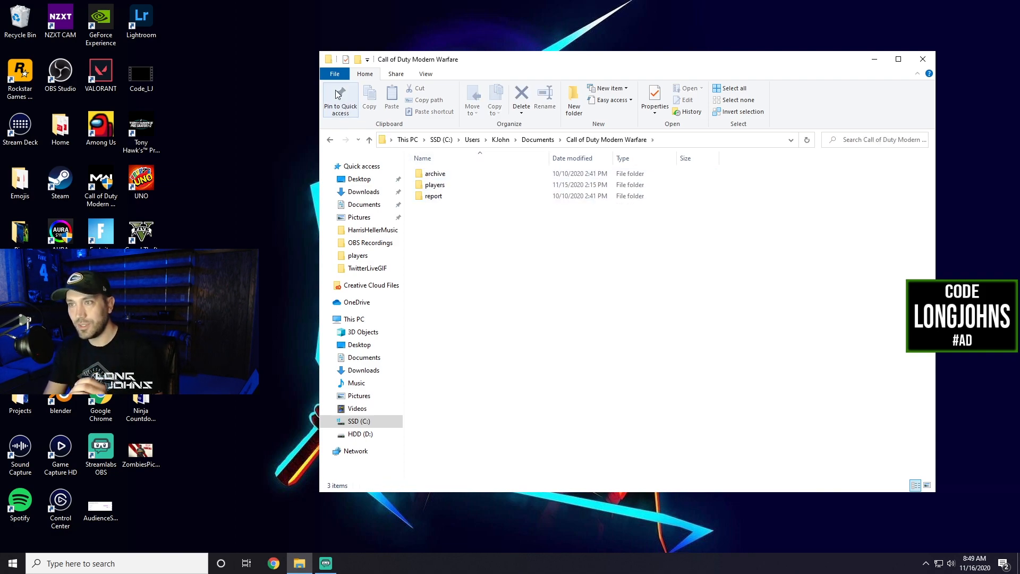
{"action": "double_click", "coordinate": [434, 184]}
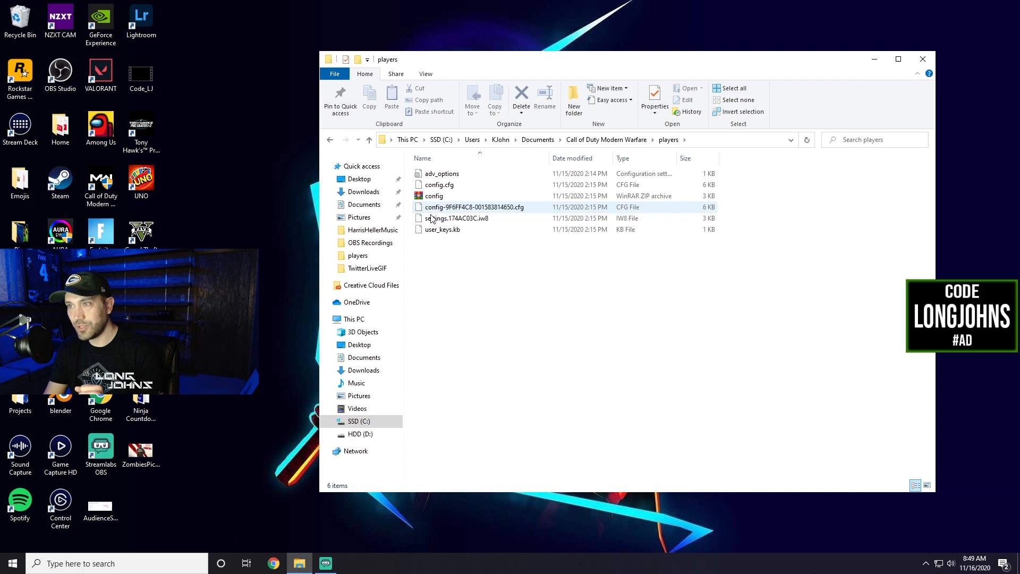
{"action": "left_click", "coordinate": [442, 173]}
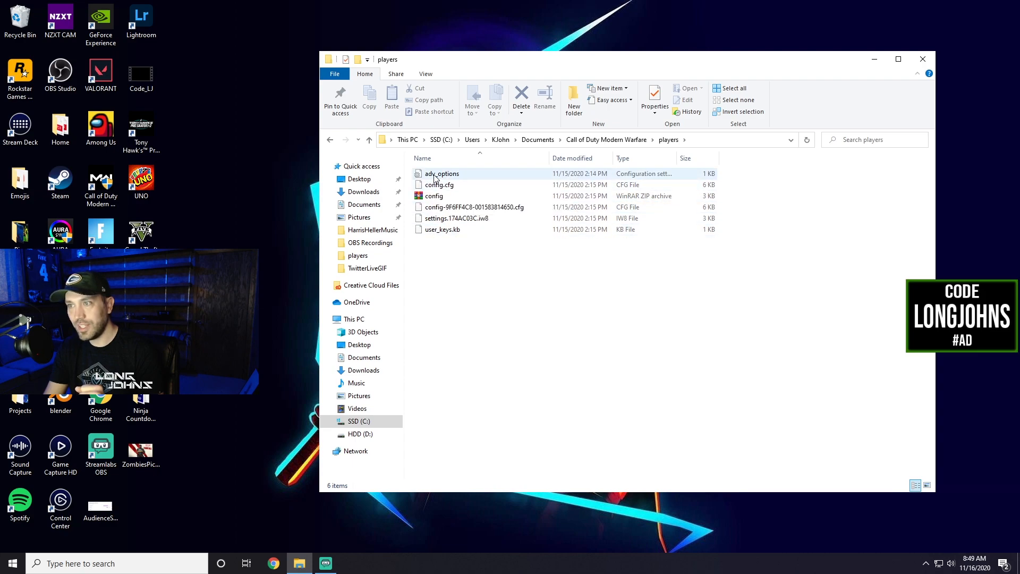
{"action": "mouse_move", "coordinate": [437, 176]}
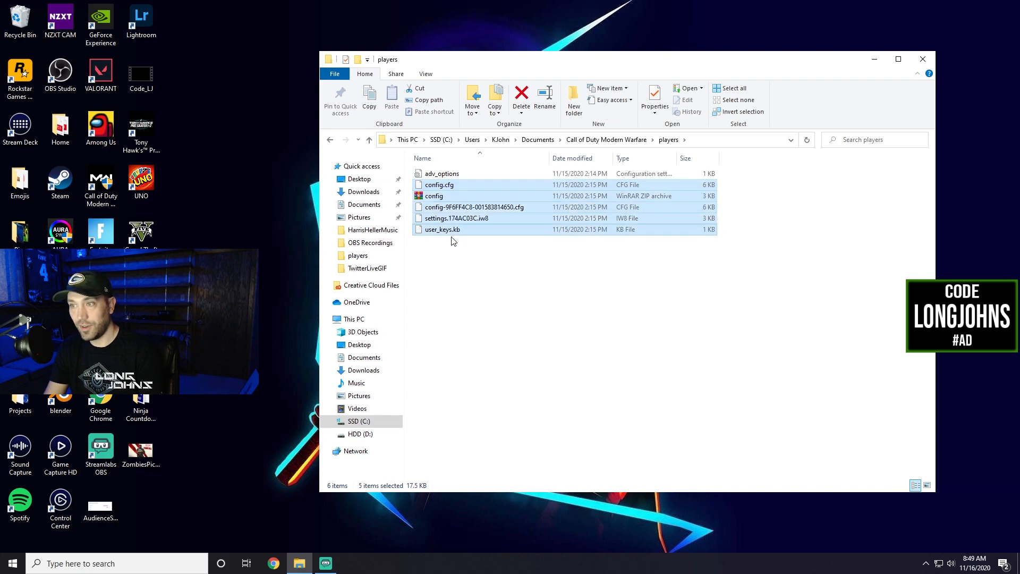
{"action": "mouse_move", "coordinate": [542, 262]}
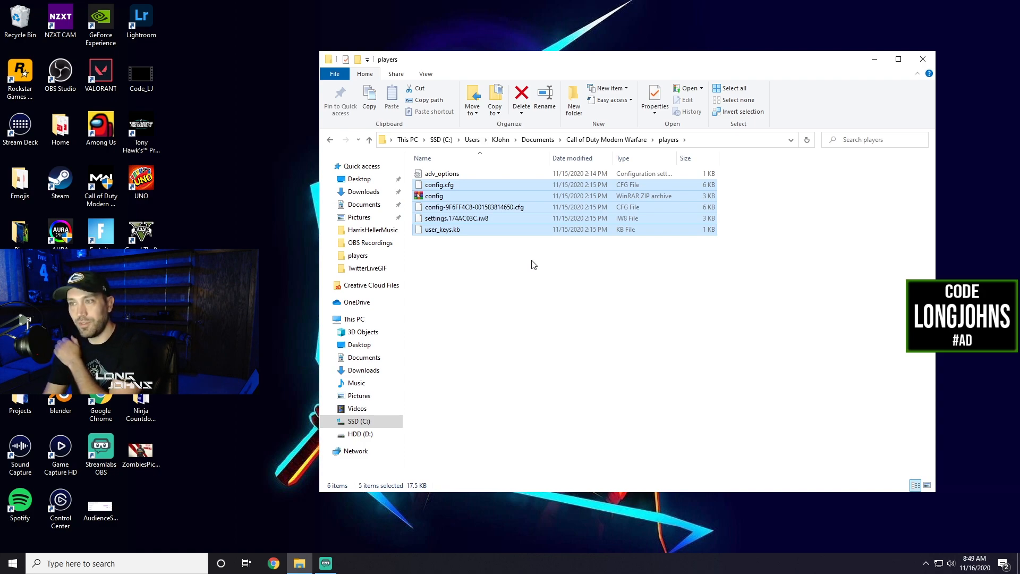
{"action": "left_click", "coordinate": [441, 173]}
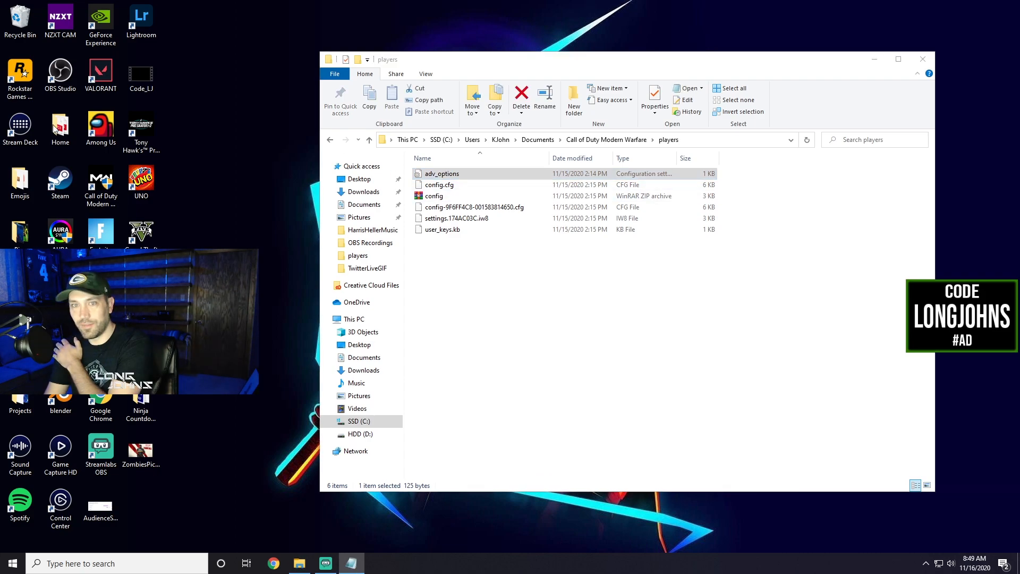
Step: Check adv_options Properties to confirm Read-only is unticked, then close the dialog
{"action": "right_click", "coordinate": [441, 174]}
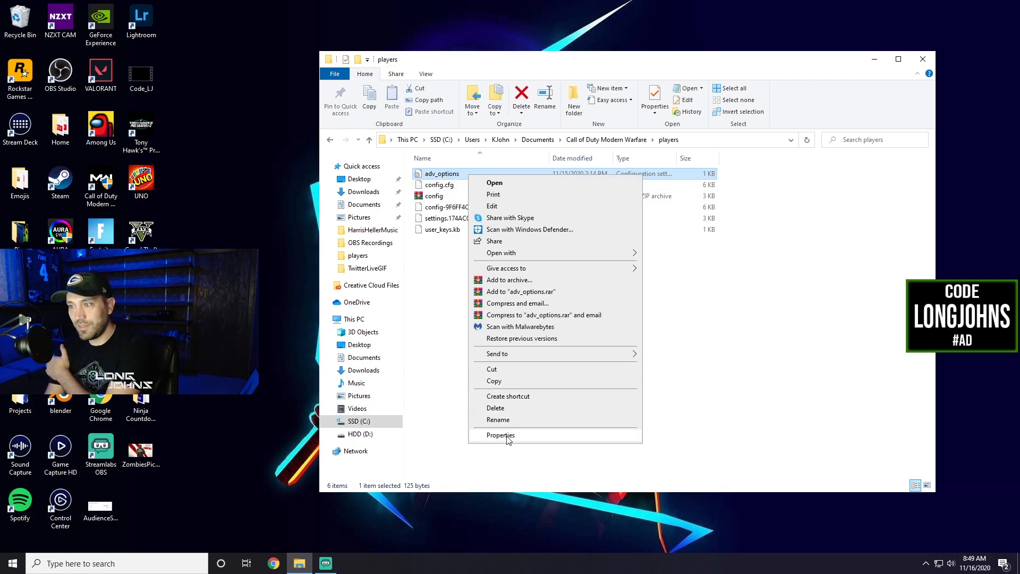
{"action": "left_click", "coordinate": [500, 434]}
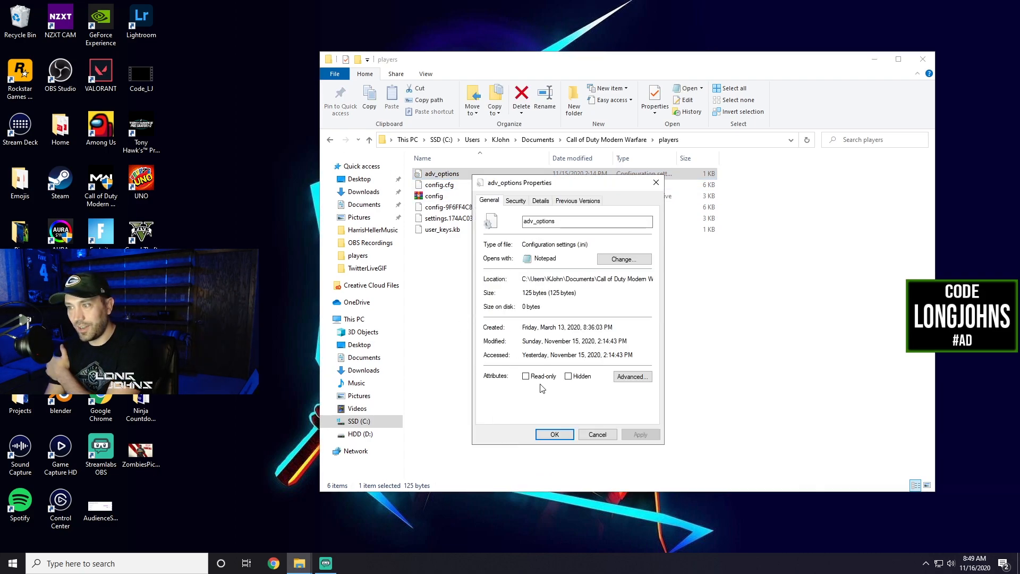
{"action": "left_click", "coordinate": [597, 434]}
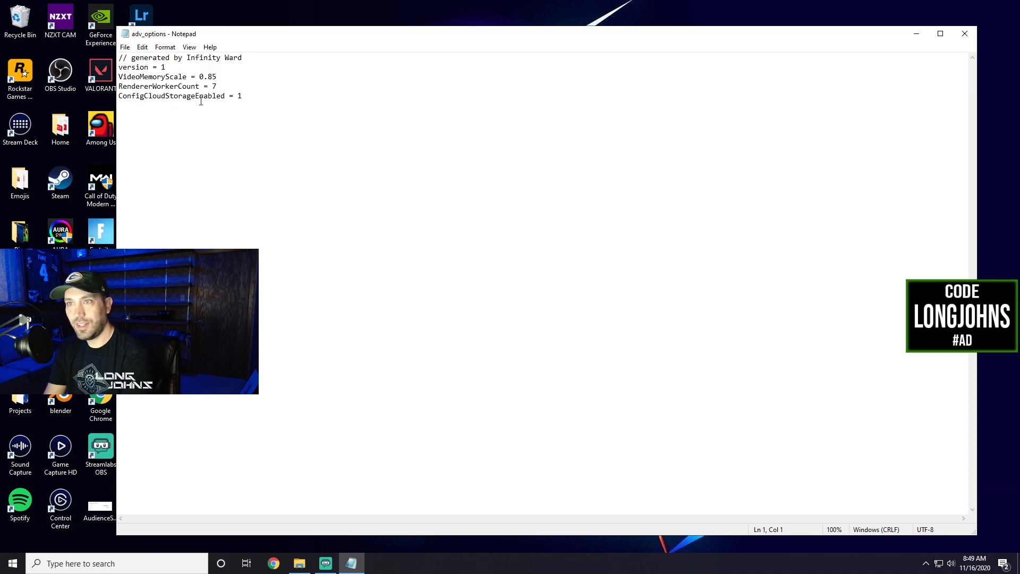
Step: Set ConfigCloudStorageEnabled to 0 in Notepad, then close and save adv_options
{"action": "left_click", "coordinate": [243, 96]}
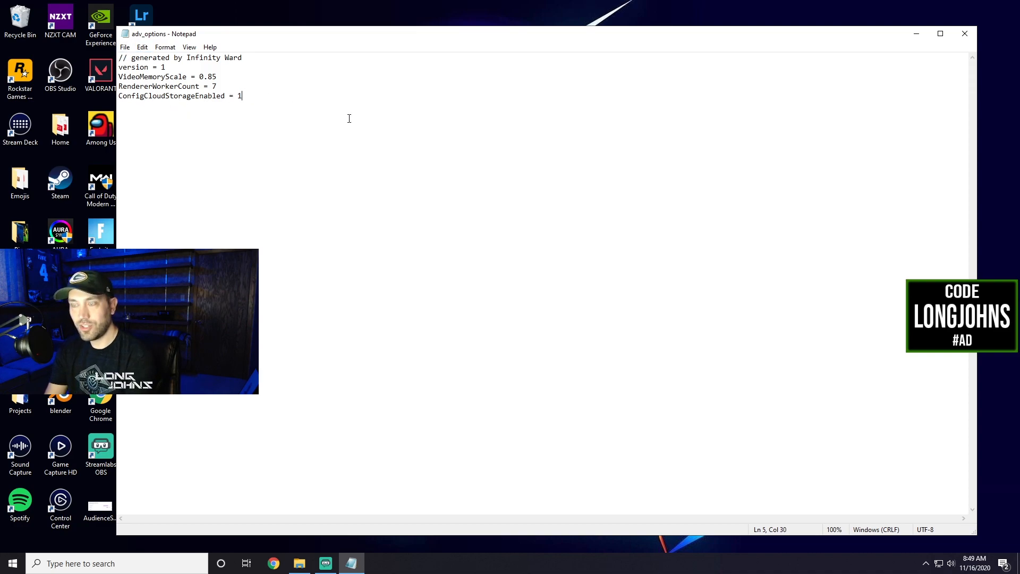
{"action": "type", "text": "0"}
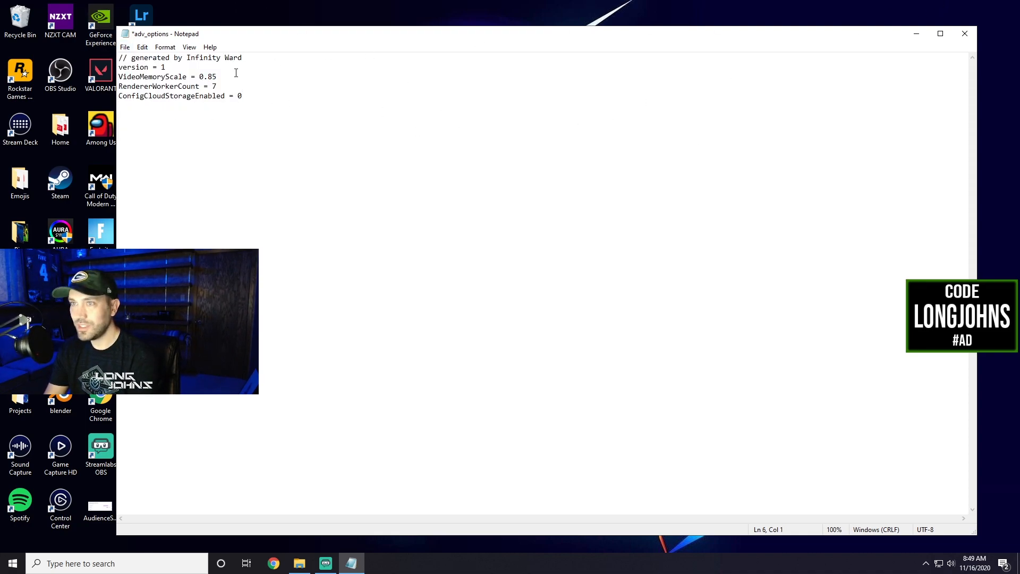
{"action": "left_click", "coordinate": [965, 33]}
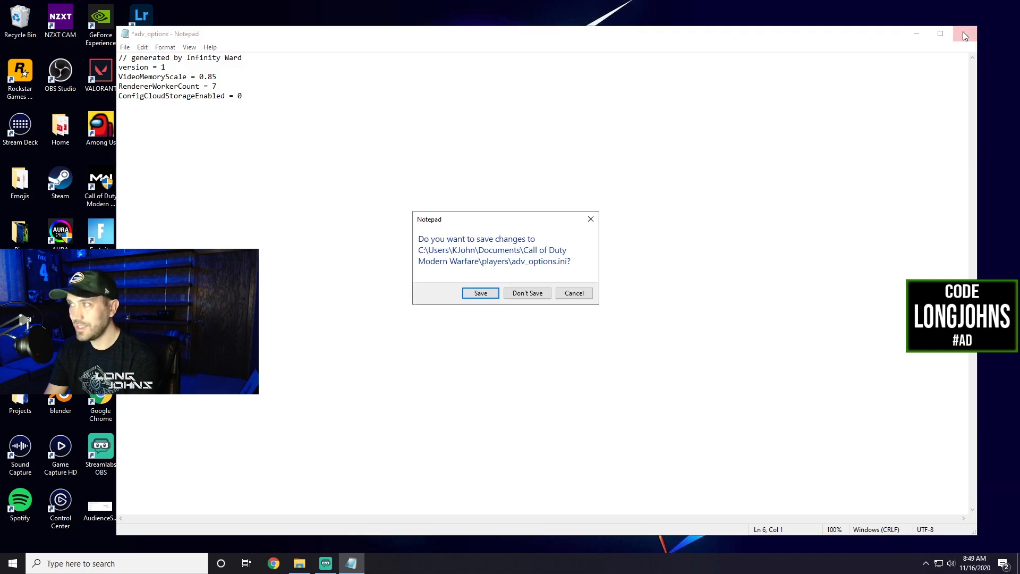
{"action": "left_click", "coordinate": [527, 293]}
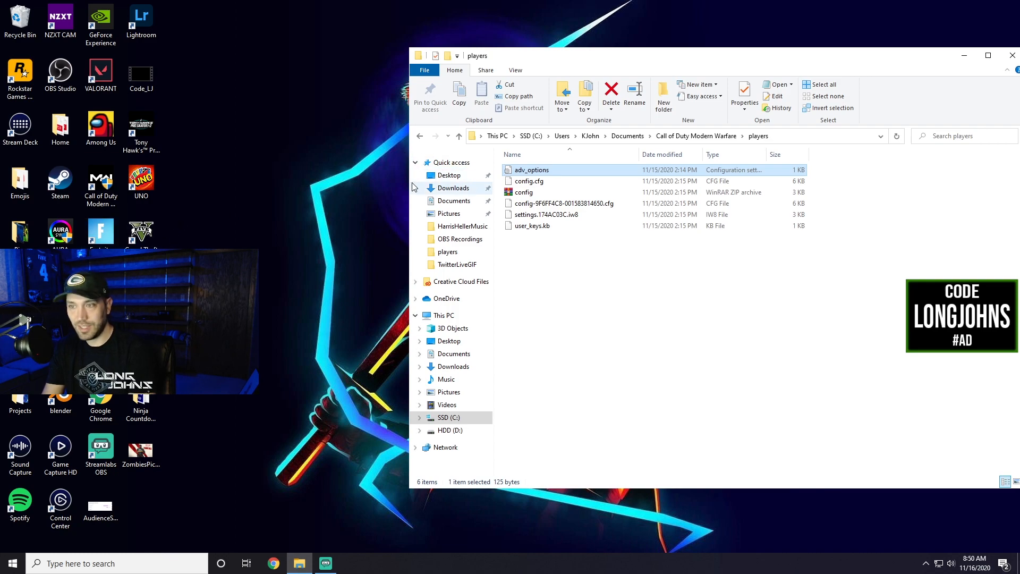
{"action": "mouse_move", "coordinate": [548, 119]}
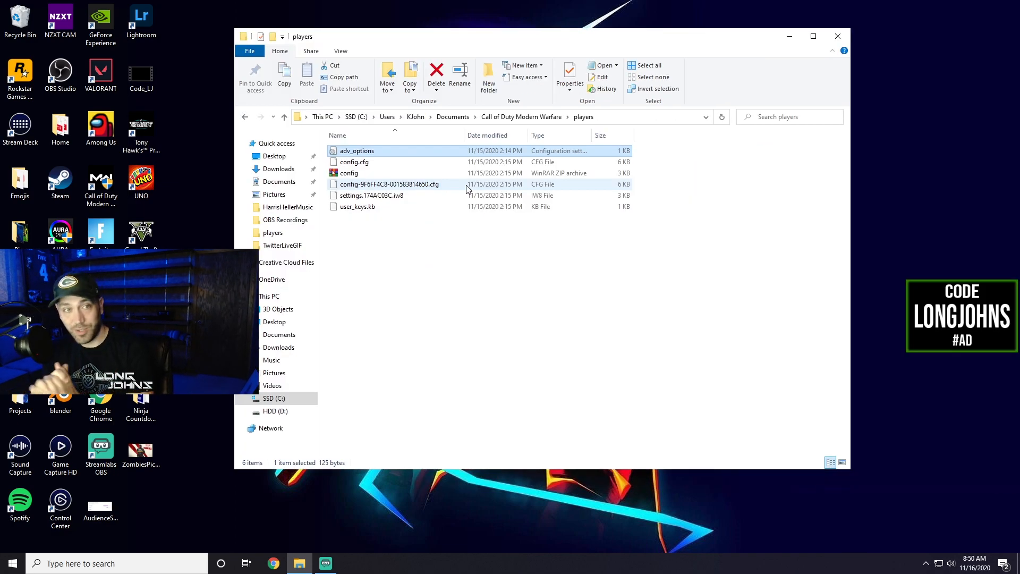
{"action": "left_click", "coordinate": [357, 150]}
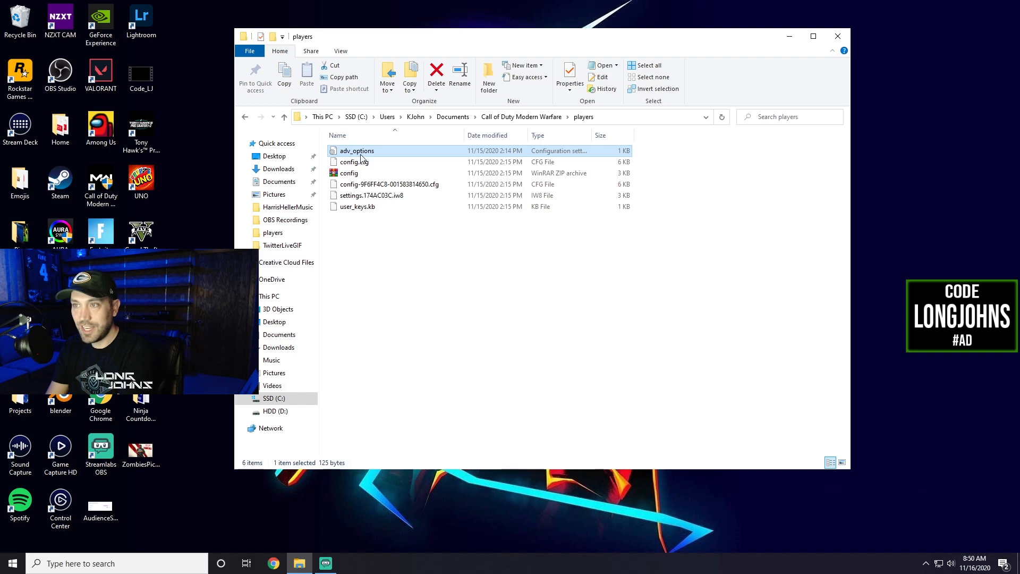
{"action": "double_click", "coordinate": [357, 150]}
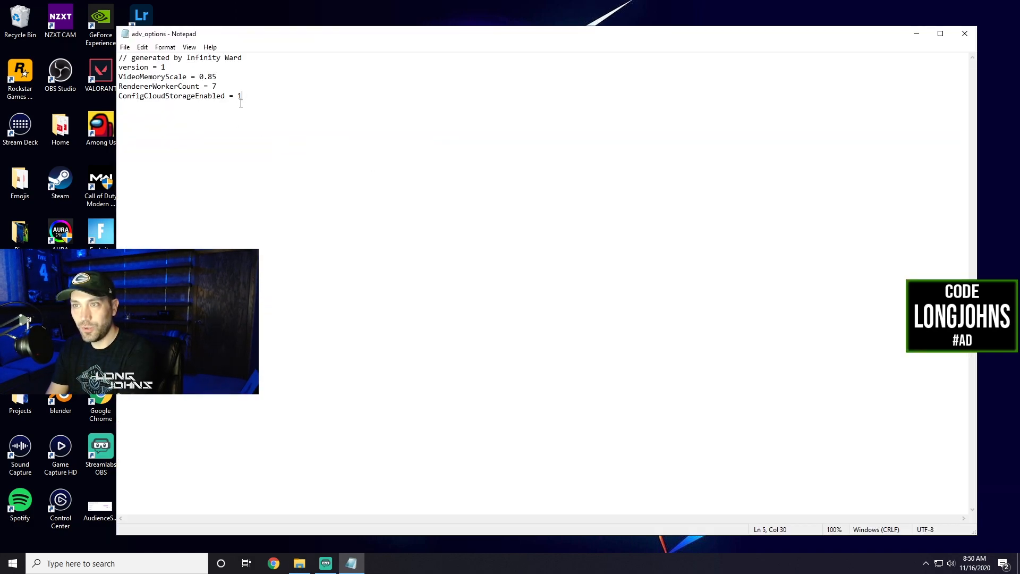
{"action": "left_click", "coordinate": [124, 46]}
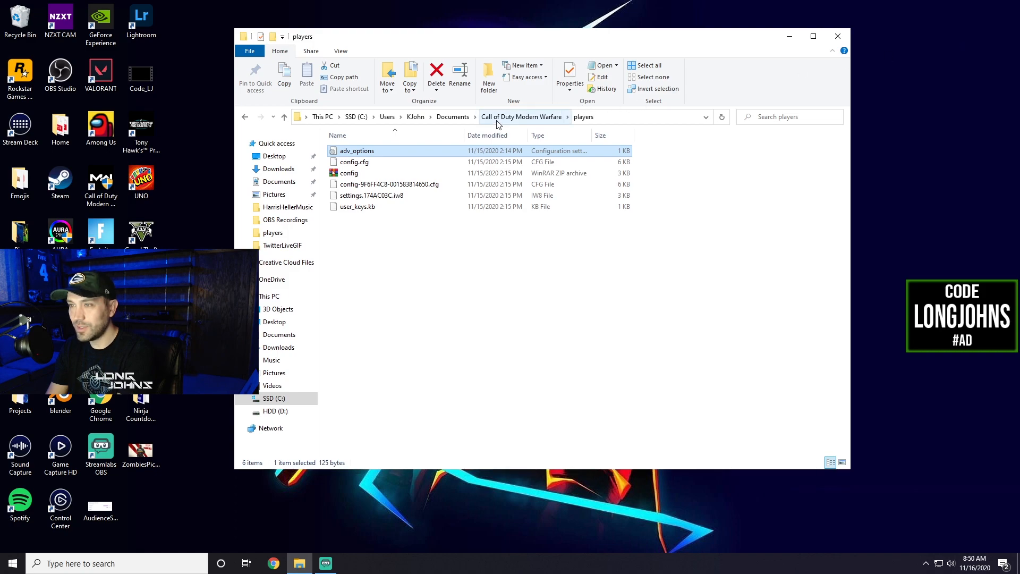
{"action": "mouse_move", "coordinate": [356, 151]}
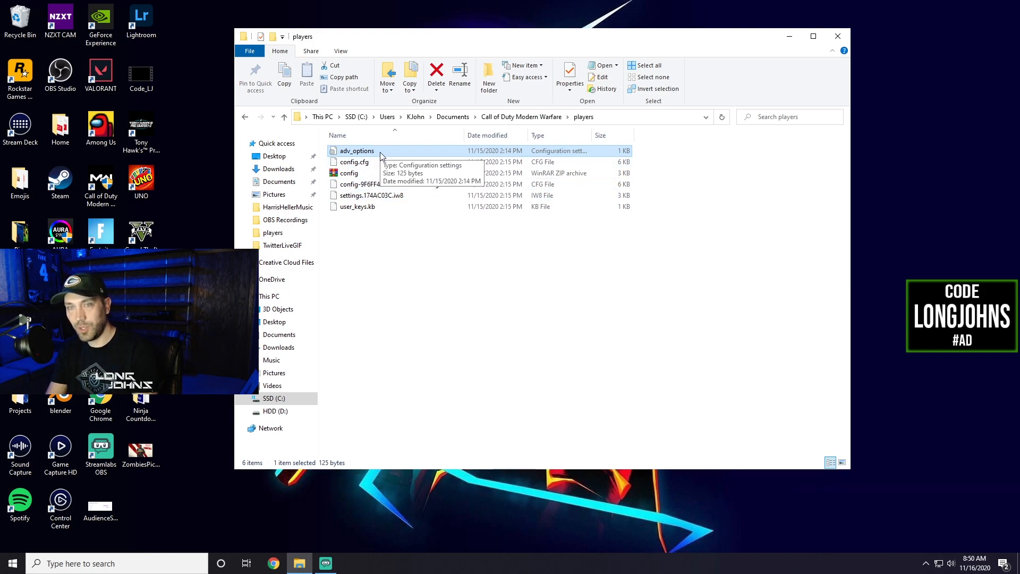
{"action": "mouse_move", "coordinate": [370, 159]}
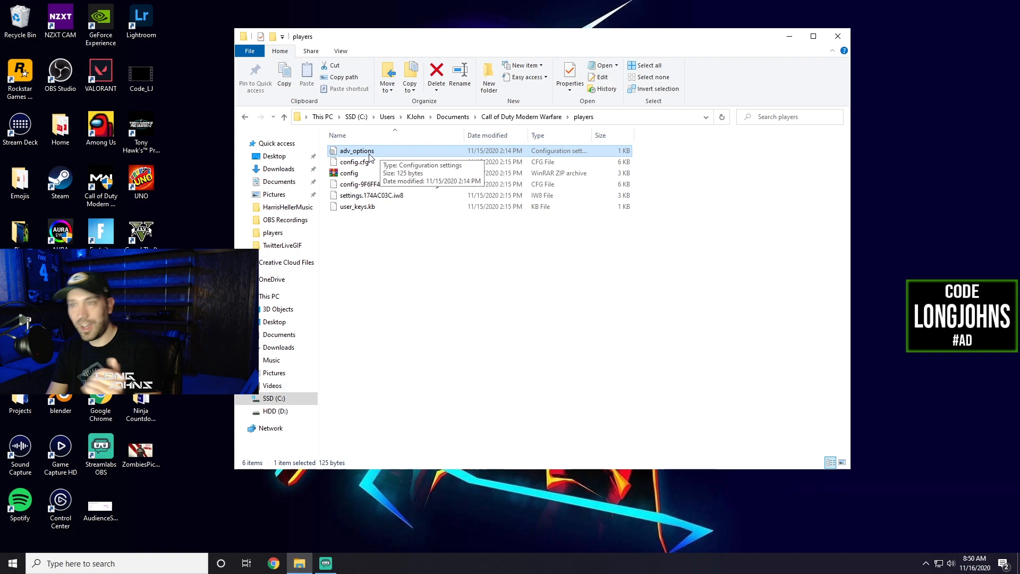